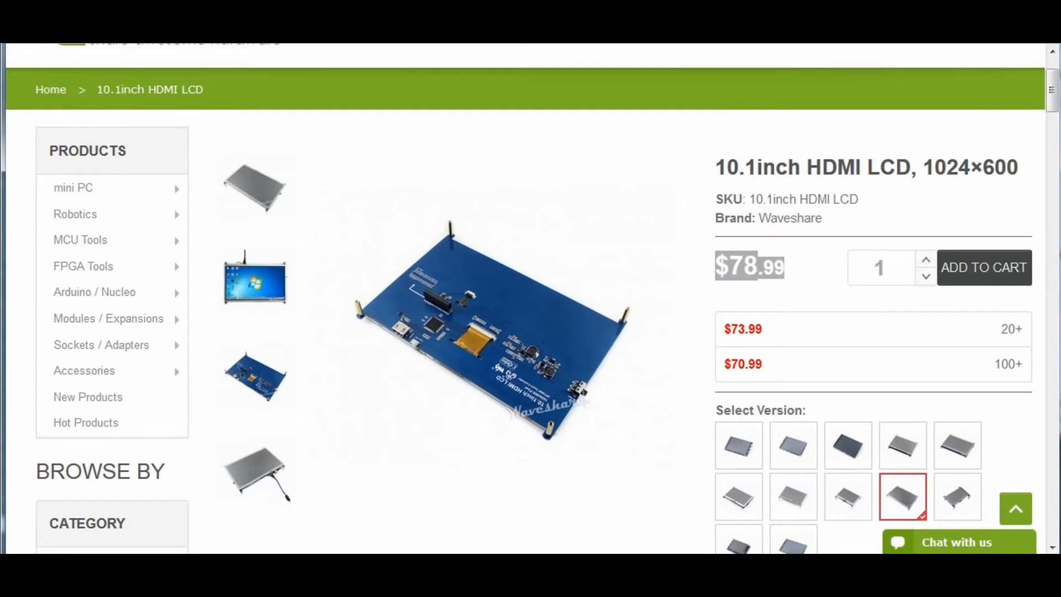
pyautogui.moveTo(687, 175)
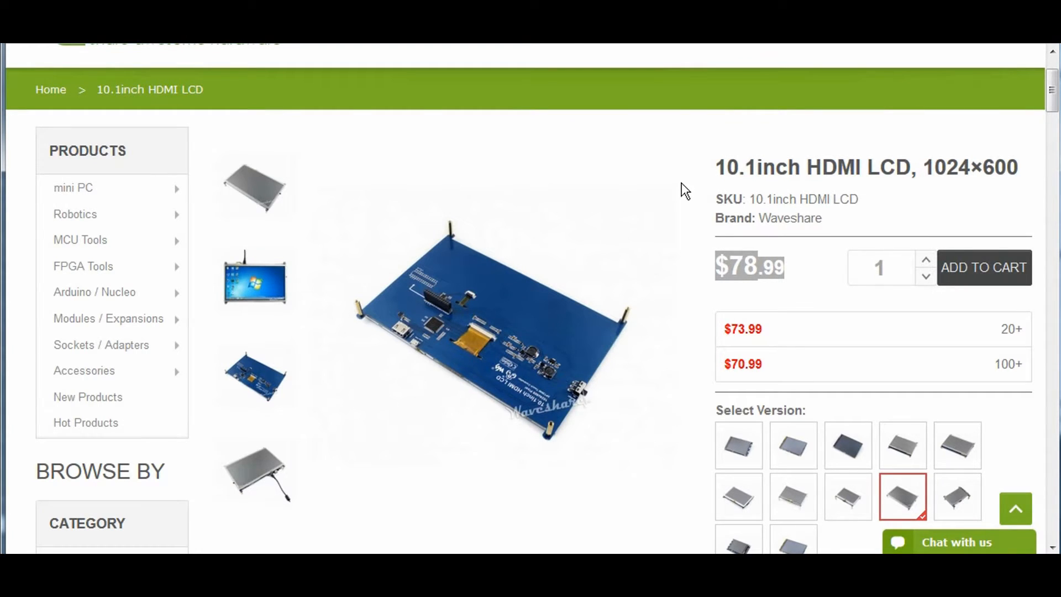
# Browse the display product photos in the enlarged gallery, including the one with the cable
pyautogui.click(254, 279)
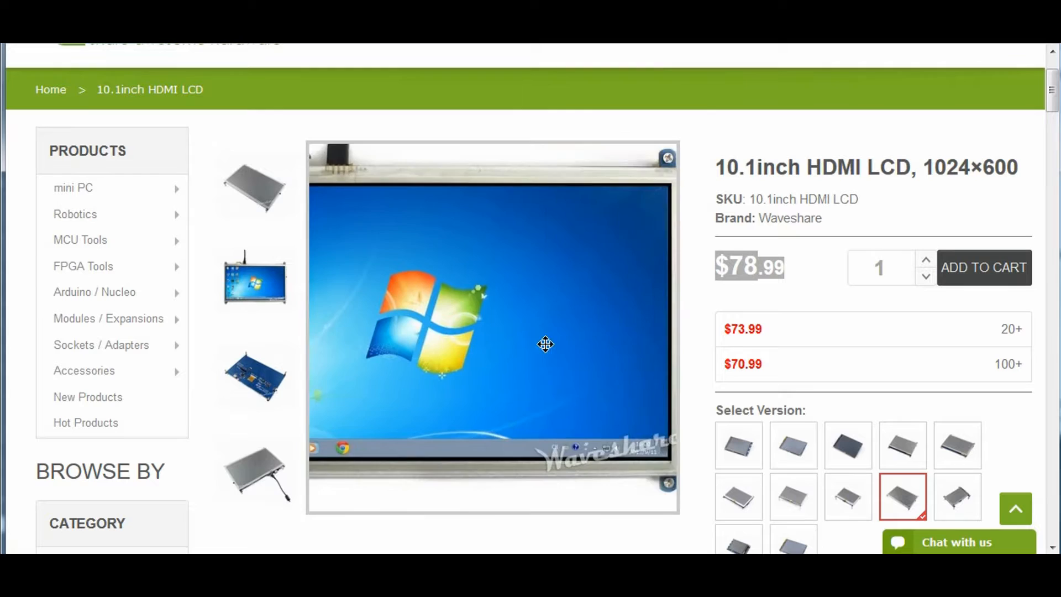
pyautogui.click(255, 376)
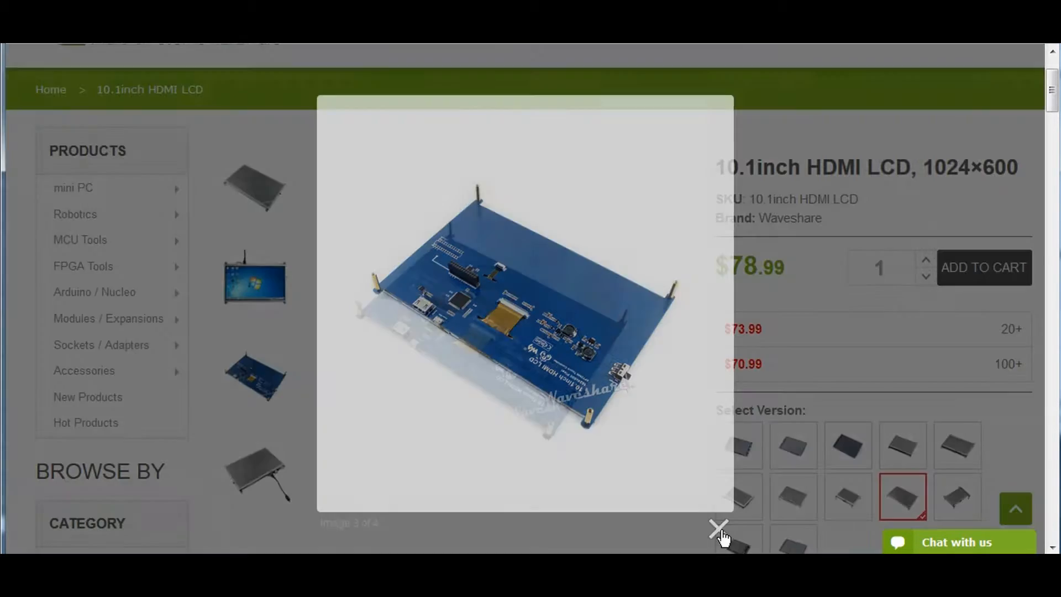
pyautogui.click(718, 527)
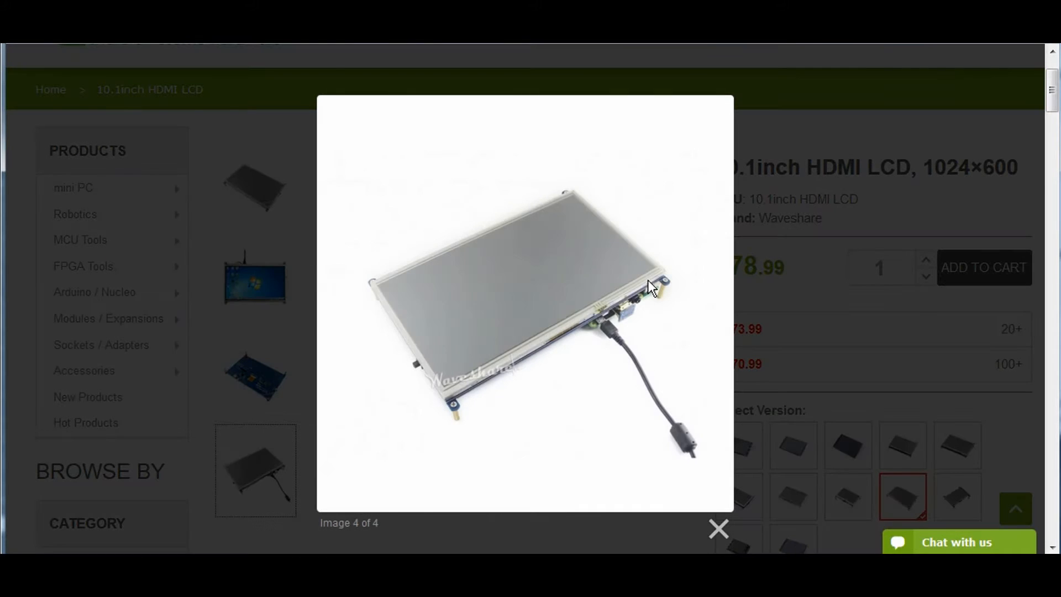
pyautogui.moveTo(596, 318)
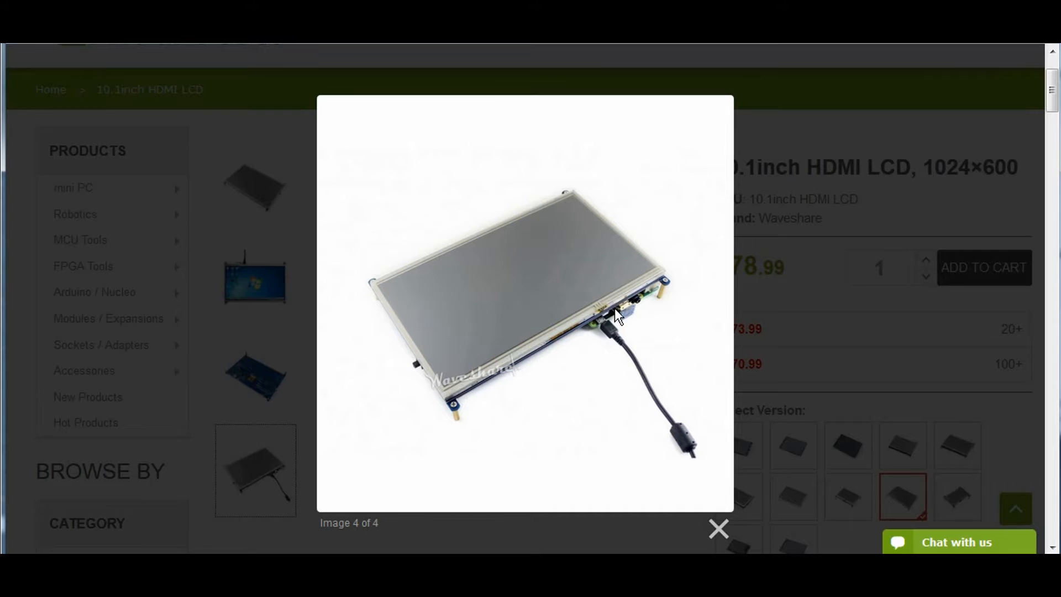
pyautogui.moveTo(584, 330)
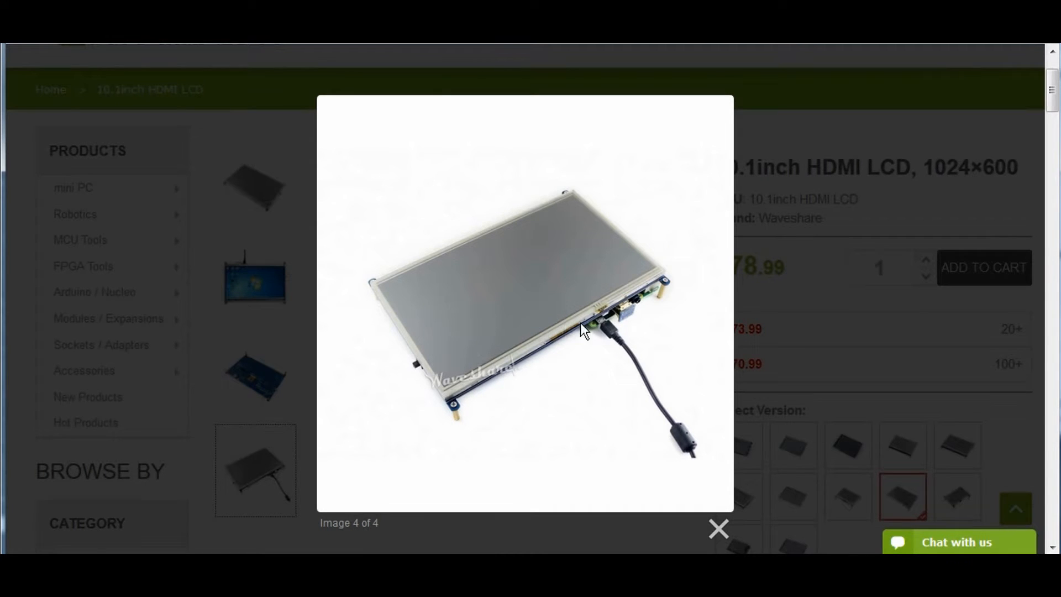
pyautogui.moveTo(718, 527)
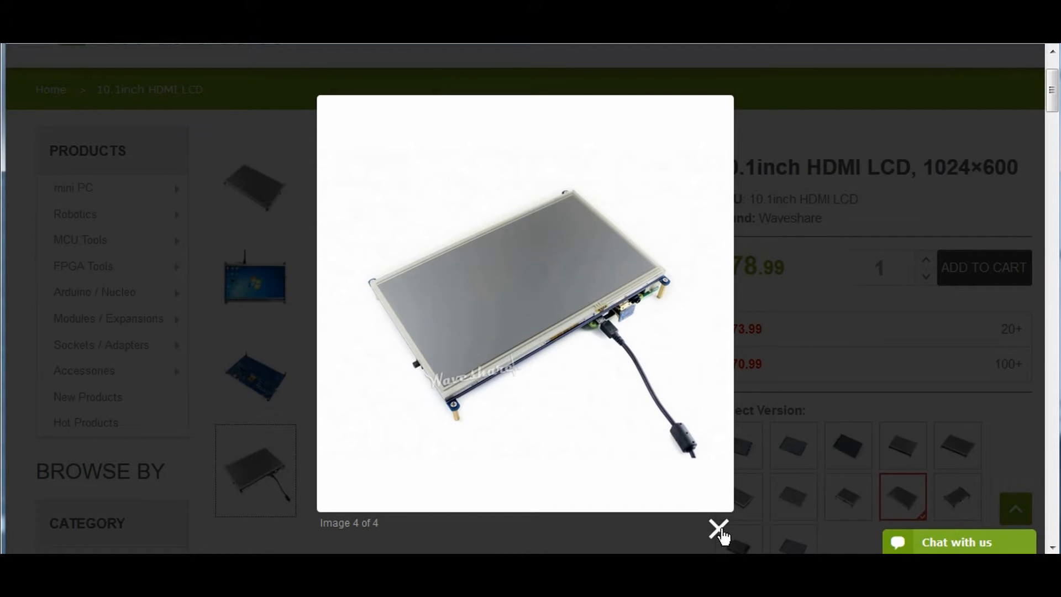
pyautogui.click(718, 526)
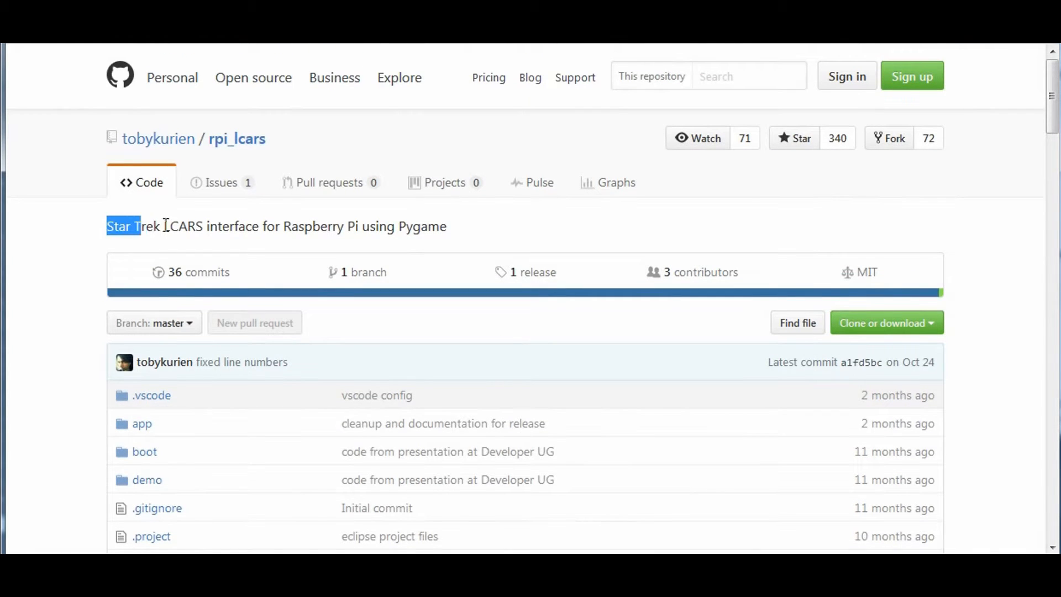
# Select the rpi_lcars repository description and scroll down to its file list
pyautogui.tripleClick(277, 225)
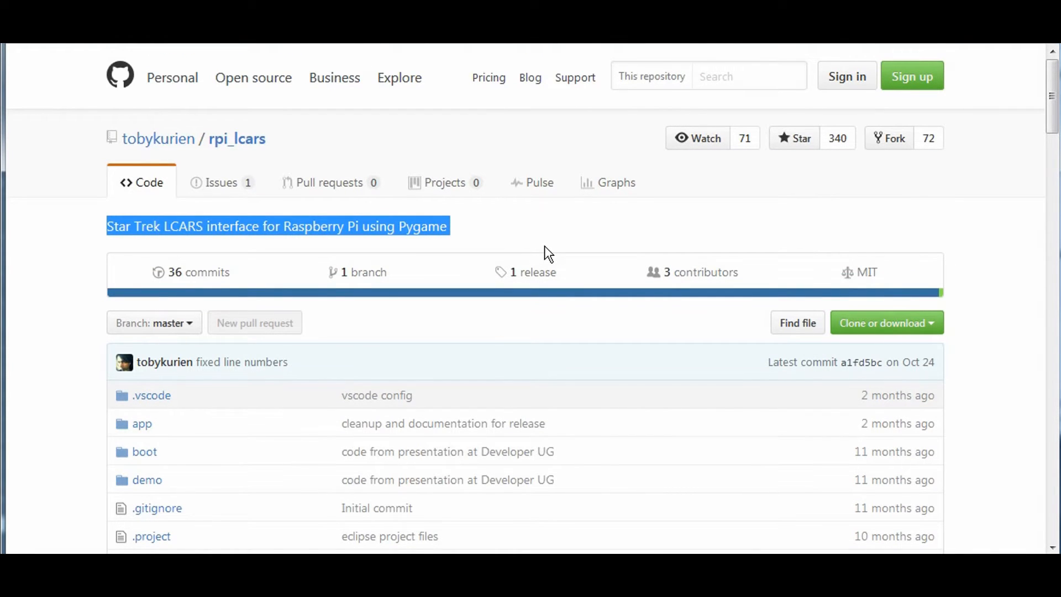
pyautogui.click(541, 242)
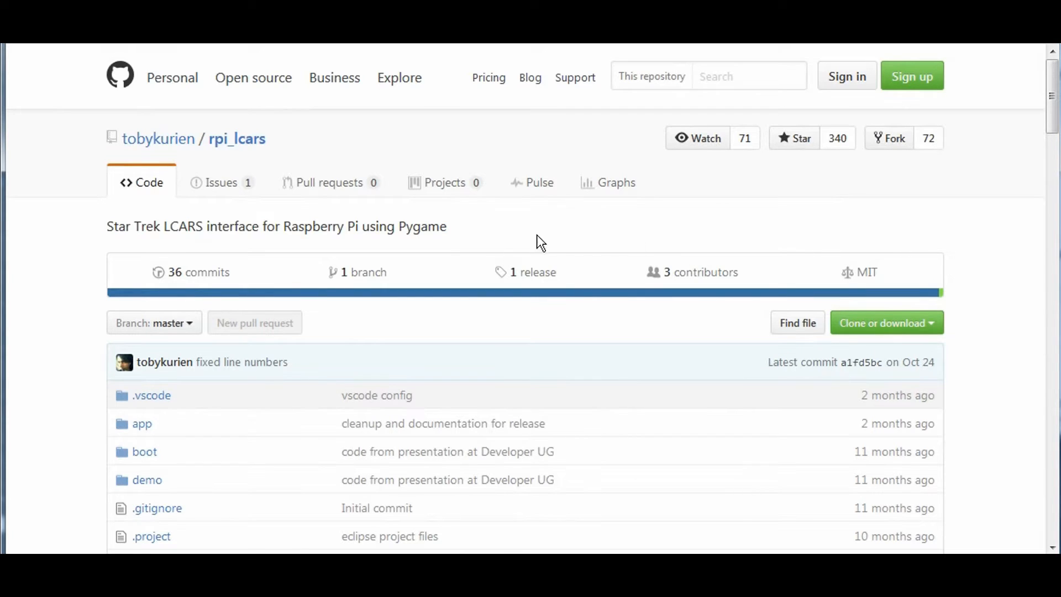
pyautogui.scroll(-3)
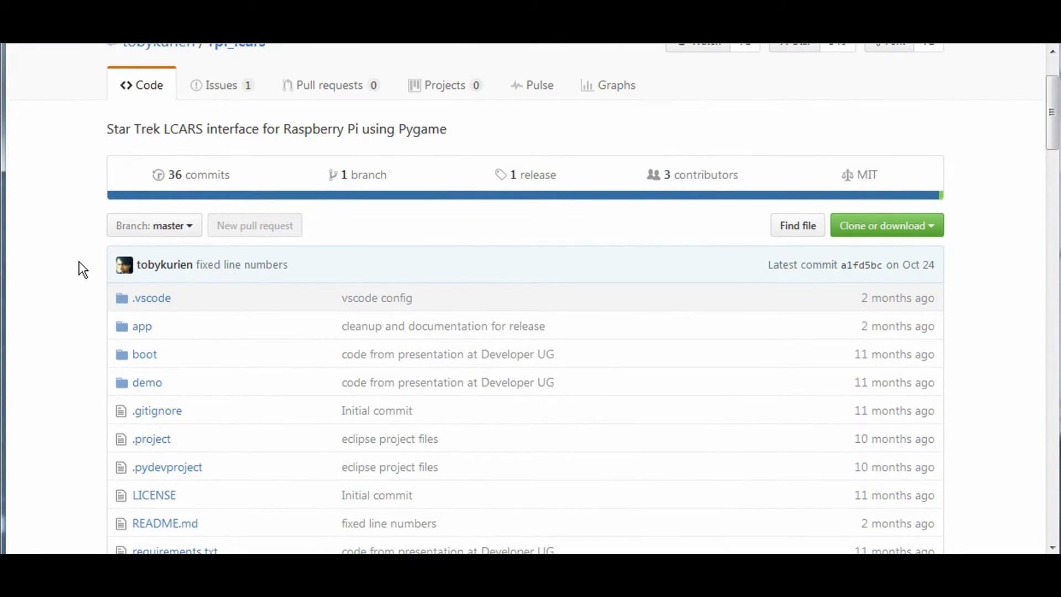
pyautogui.scroll(-3)
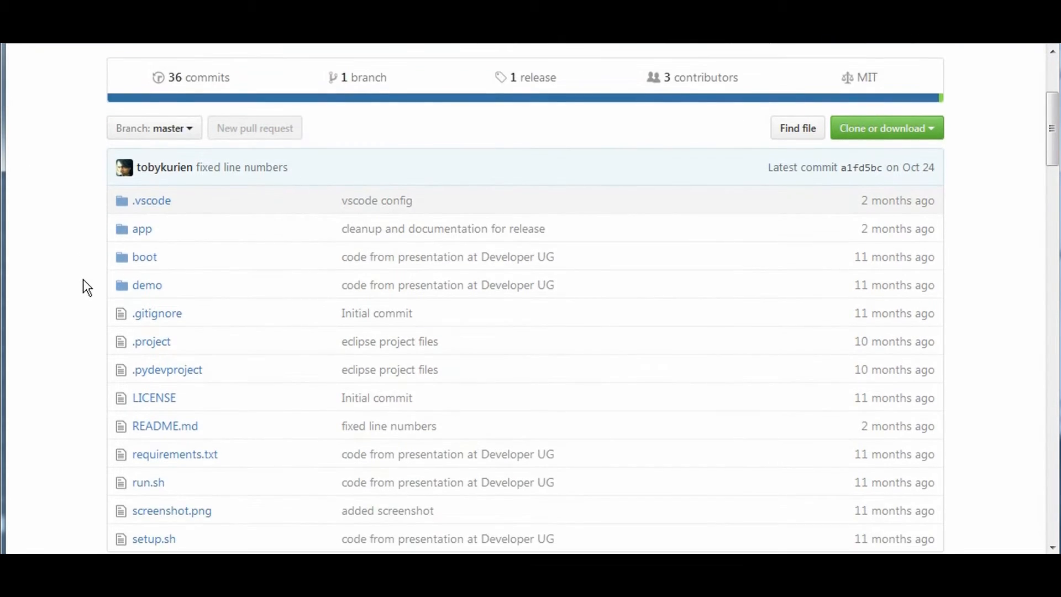
pyautogui.moveTo(93, 317)
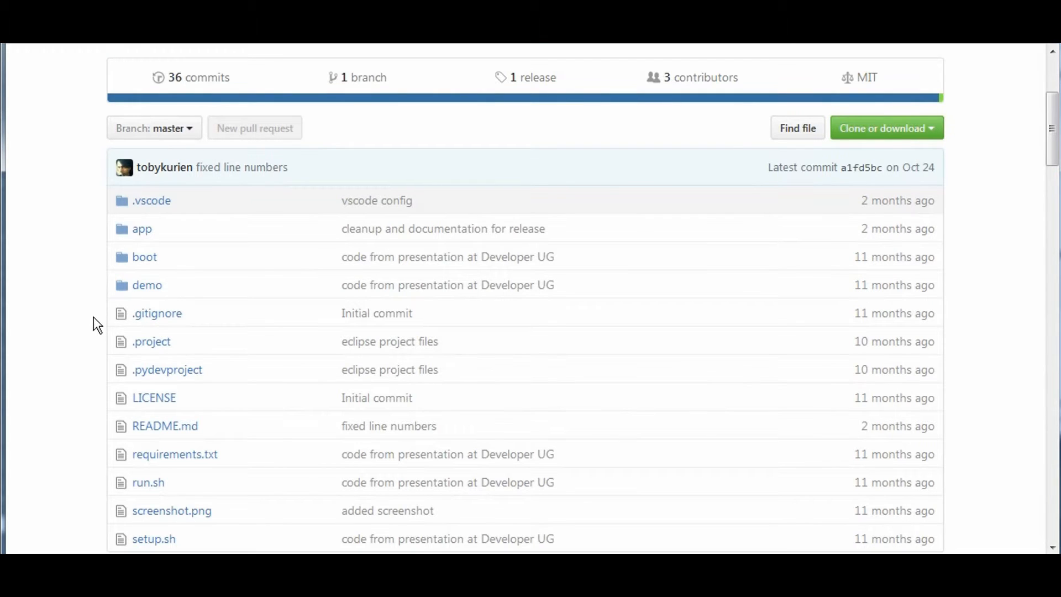
pyautogui.moveTo(1017, 233)
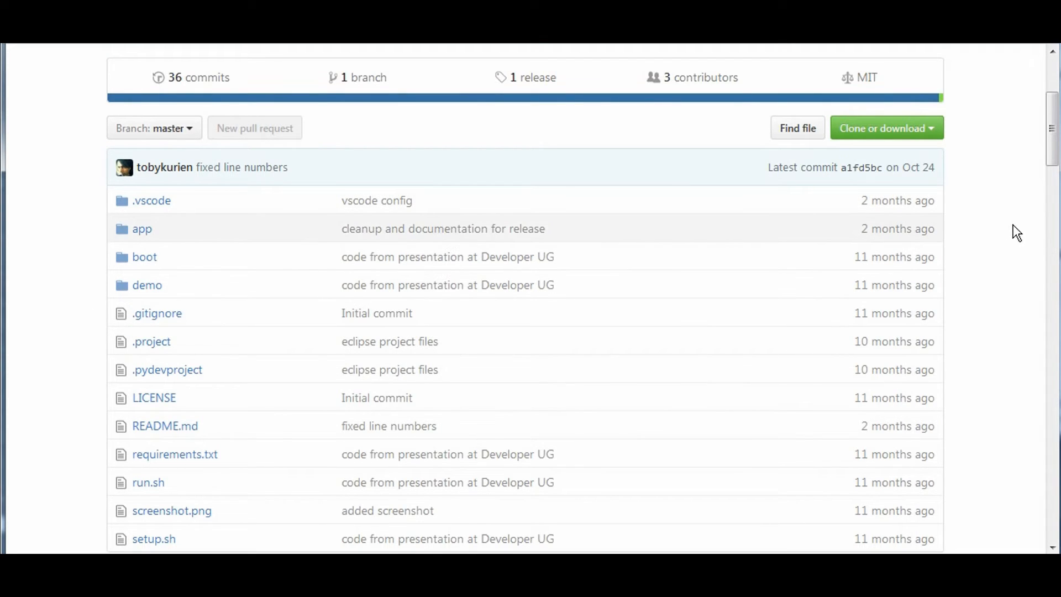
pyautogui.moveTo(942, 403)
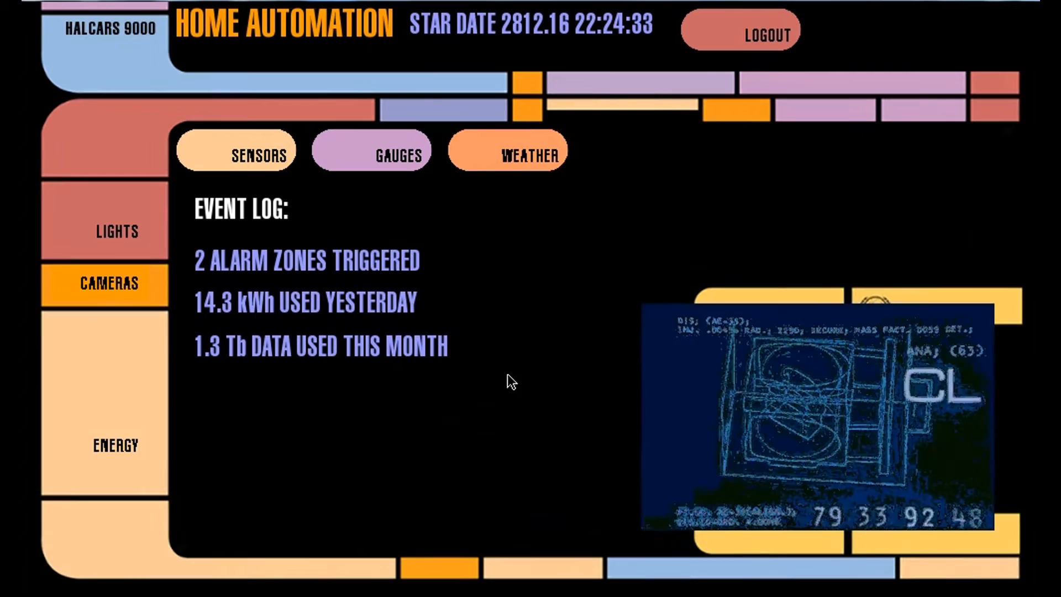
pyautogui.moveTo(396, 230)
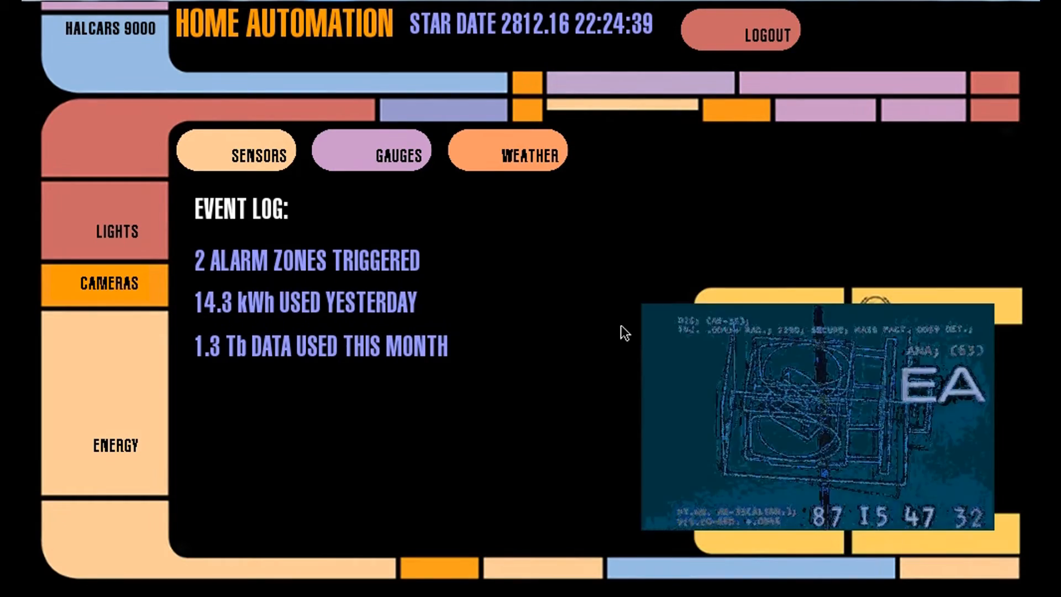
pyautogui.moveTo(749, 444)
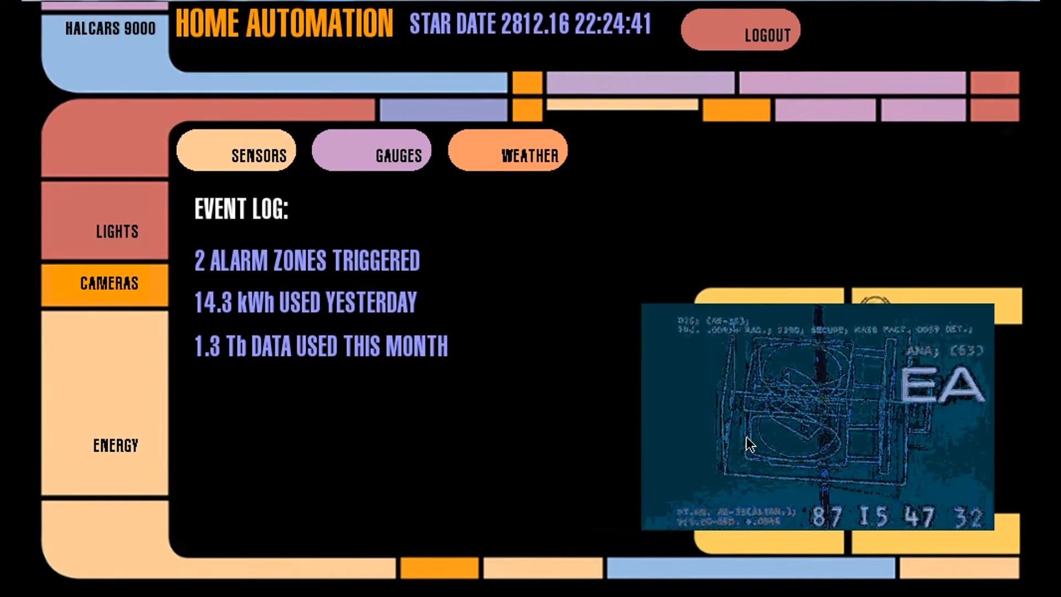
pyautogui.moveTo(162, 99)
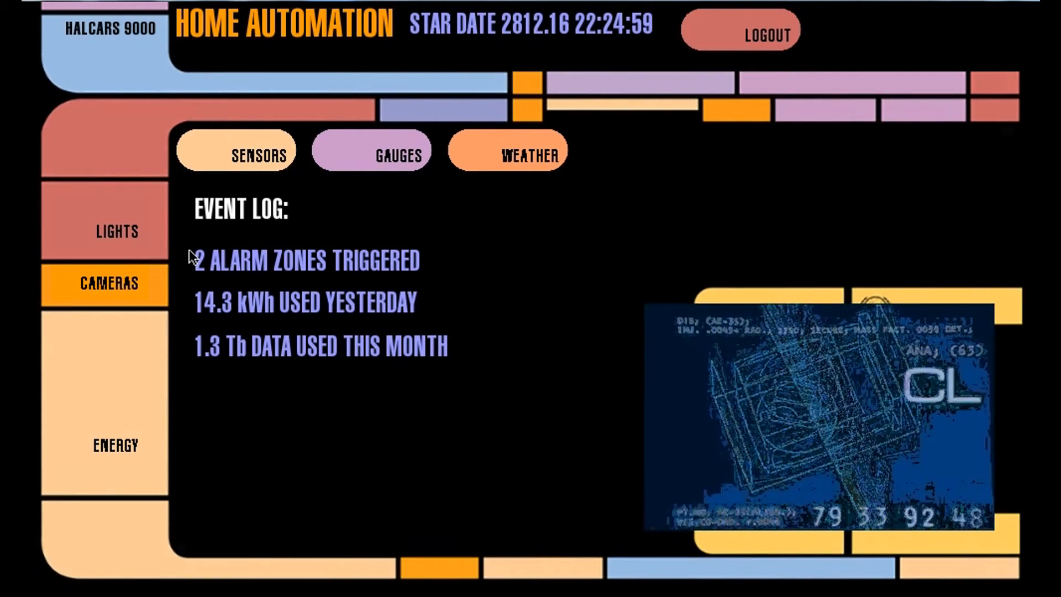
pyautogui.moveTo(457, 264)
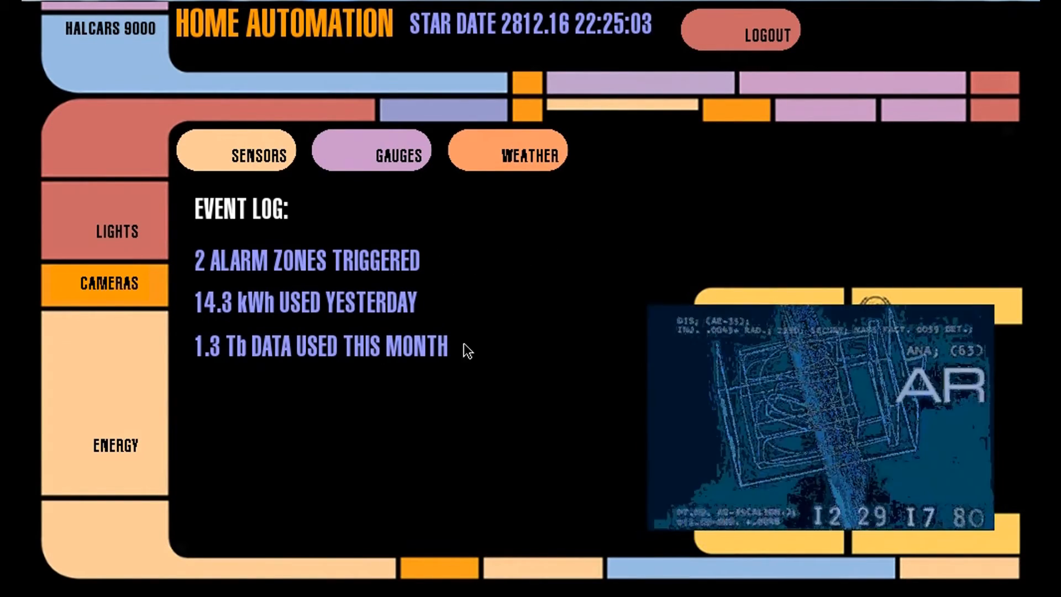
pyautogui.moveTo(296, 375)
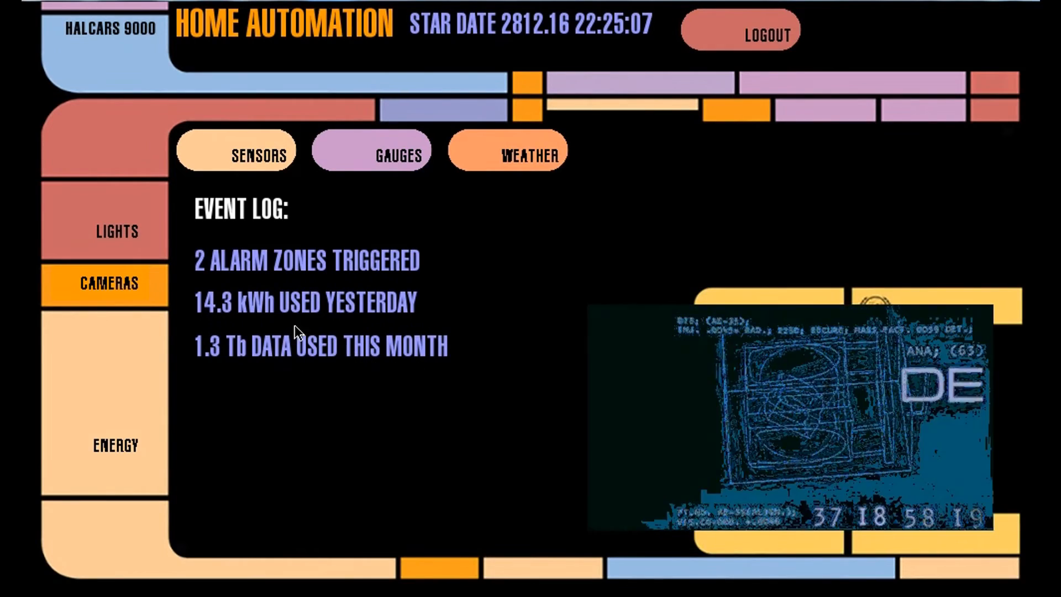
pyautogui.moveTo(257, 475)
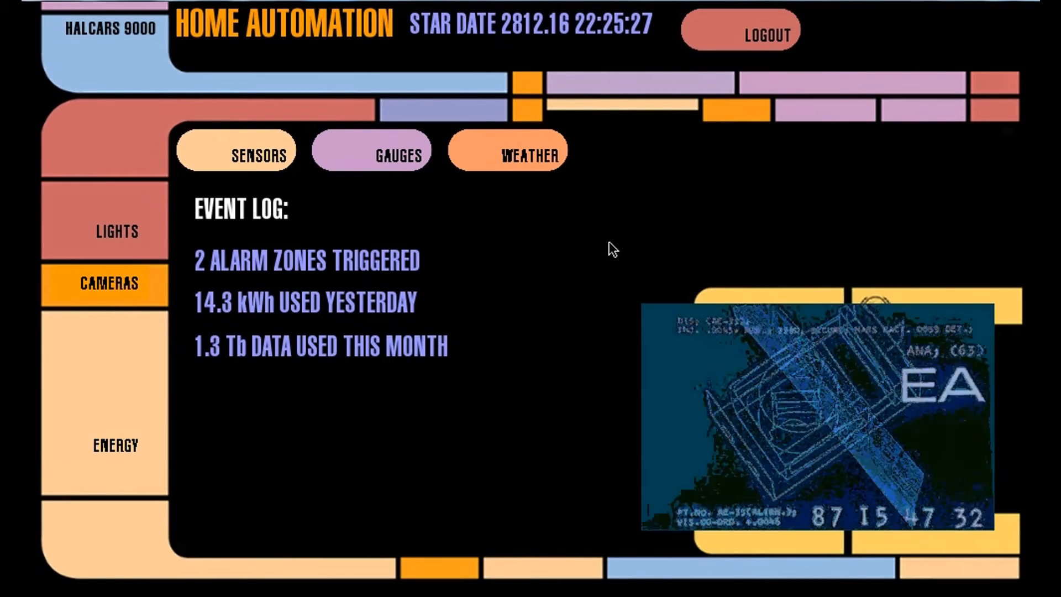
pyautogui.moveTo(656, 205)
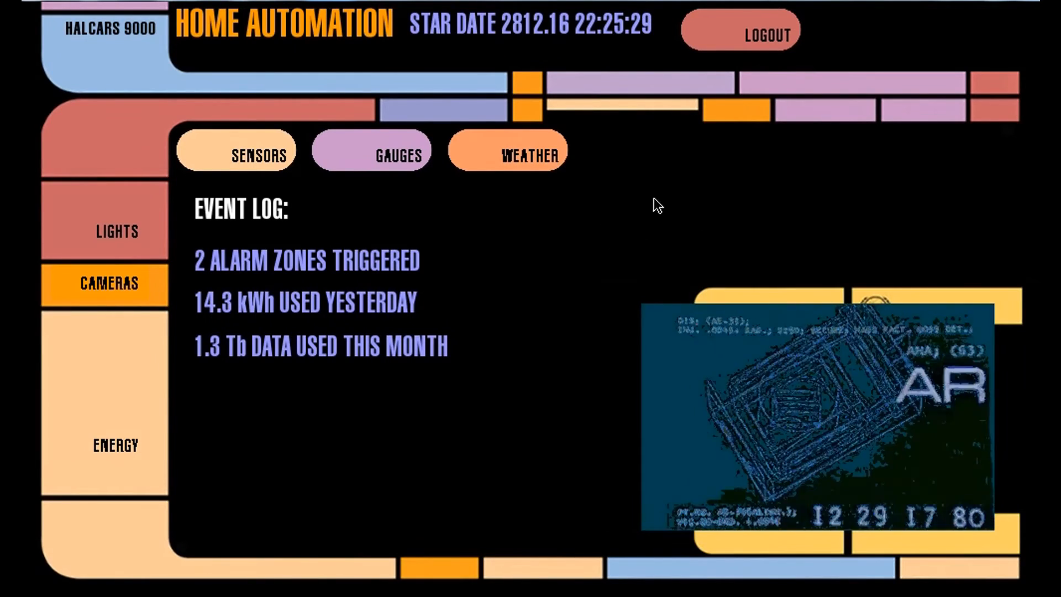
# Show the Hawaiian islands temperature map from the weather station page
pyautogui.click(507, 149)
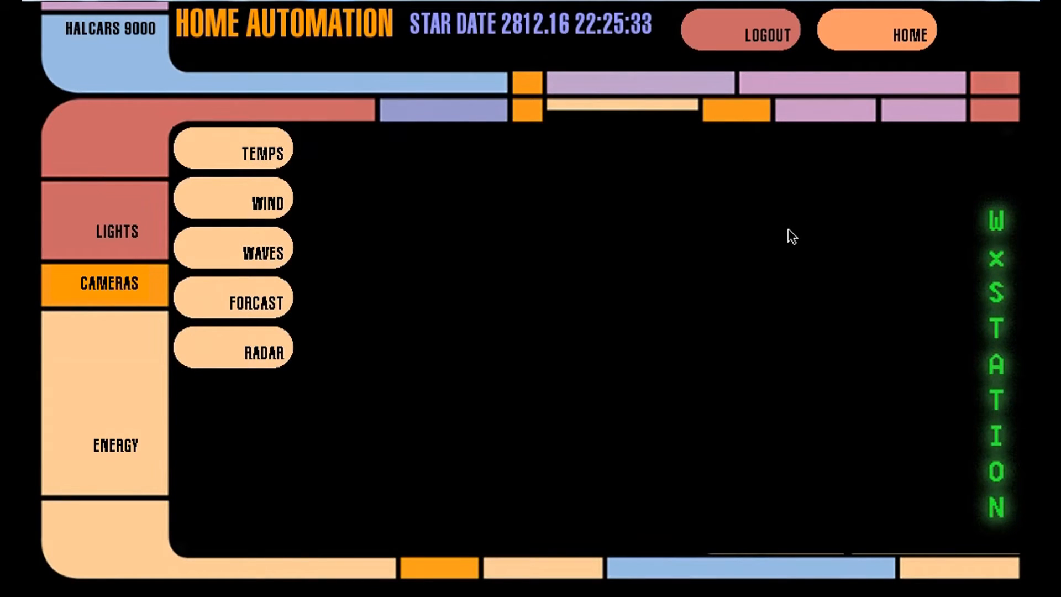
pyautogui.moveTo(386, 184)
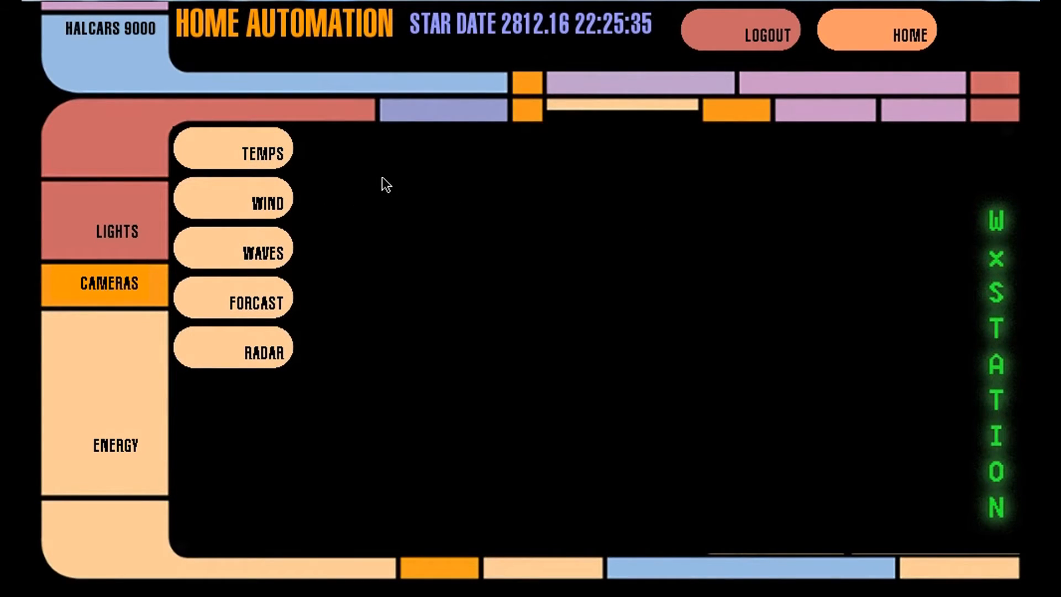
pyautogui.moveTo(302, 110)
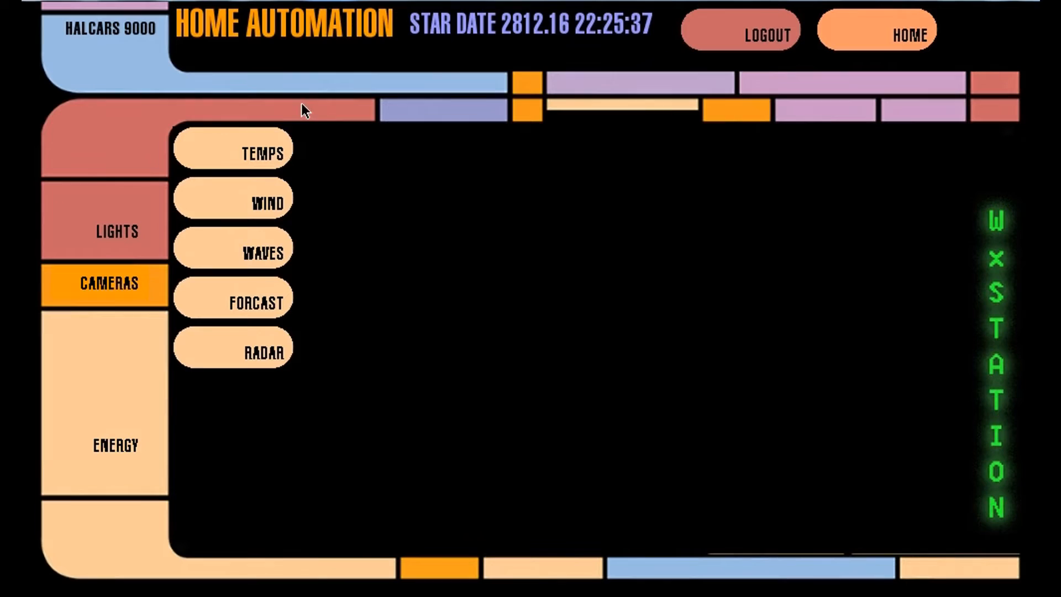
pyautogui.moveTo(225, 158)
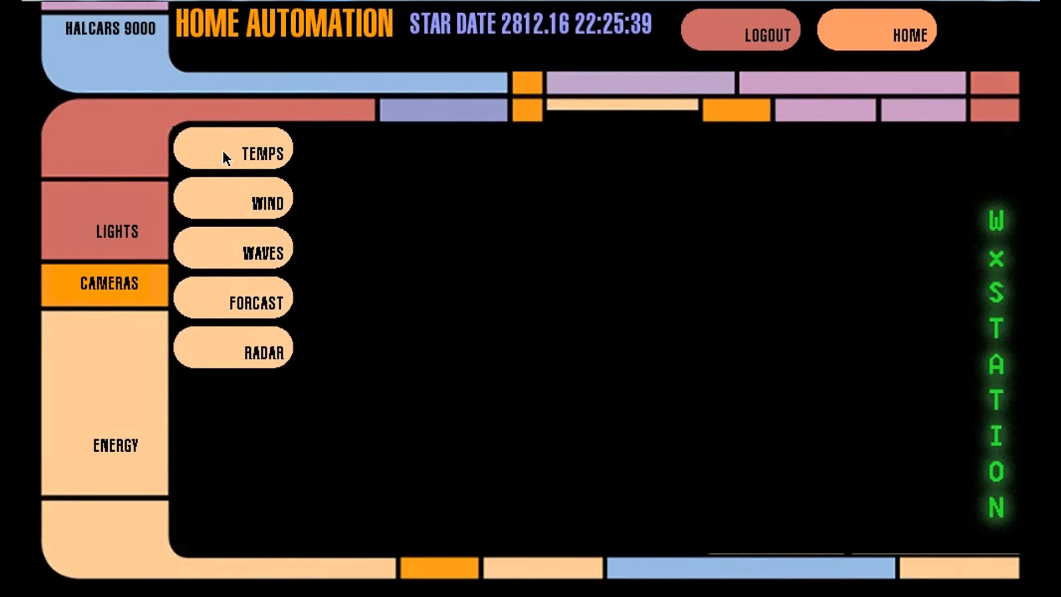
pyautogui.moveTo(479, 162)
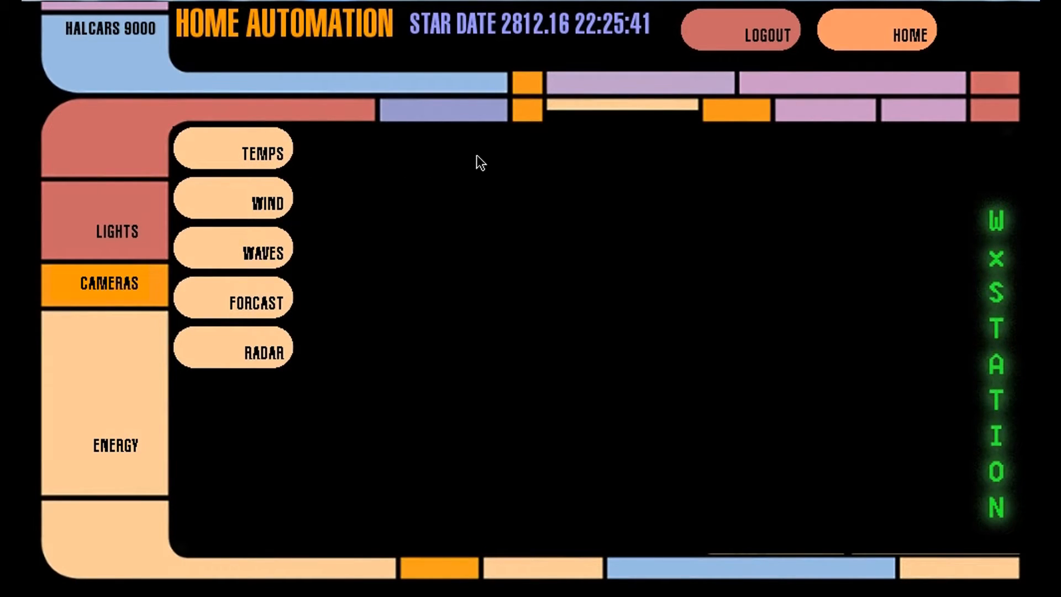
pyautogui.click(262, 150)
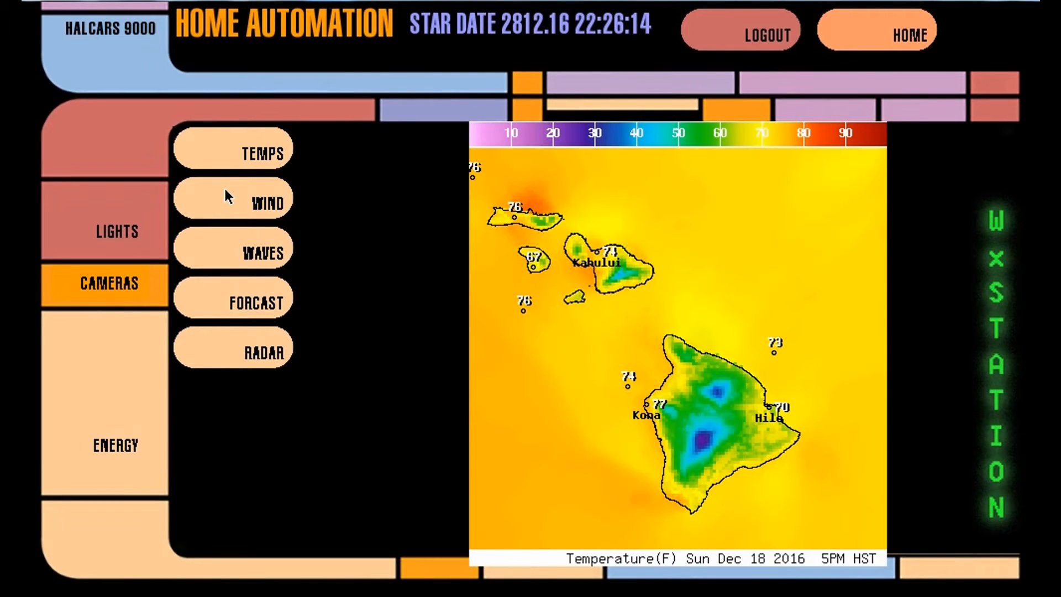
# View the wind, predominant weather forecast and radar maps in turn
pyautogui.click(232, 198)
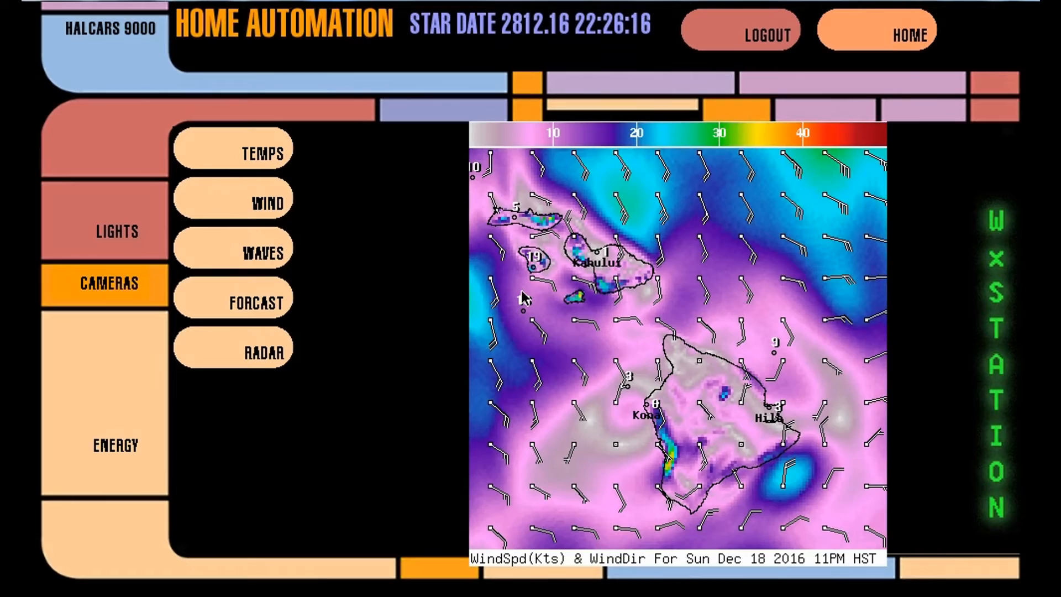
pyautogui.click(232, 248)
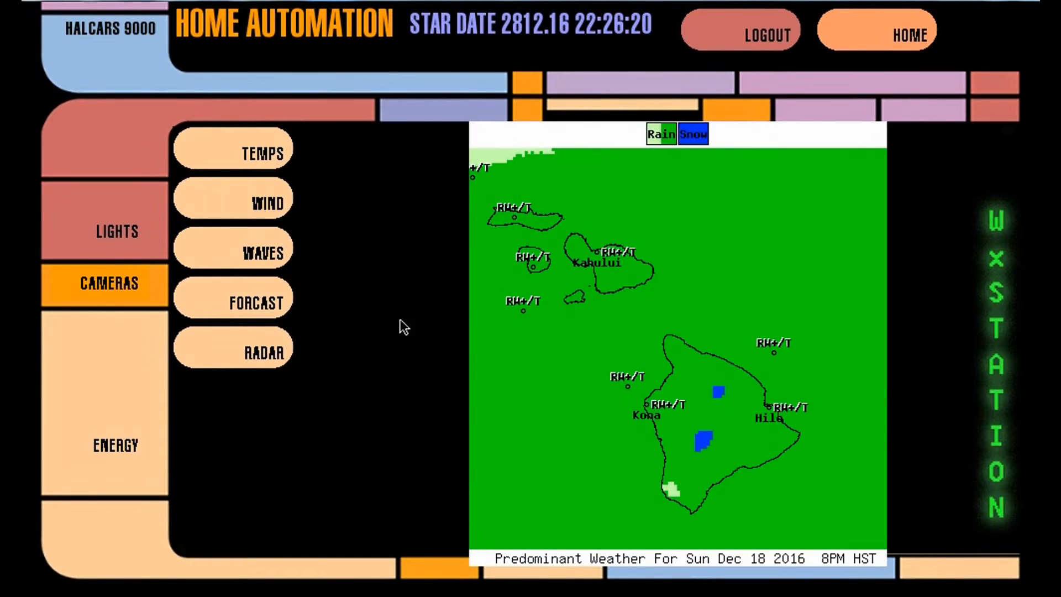
pyautogui.click(261, 351)
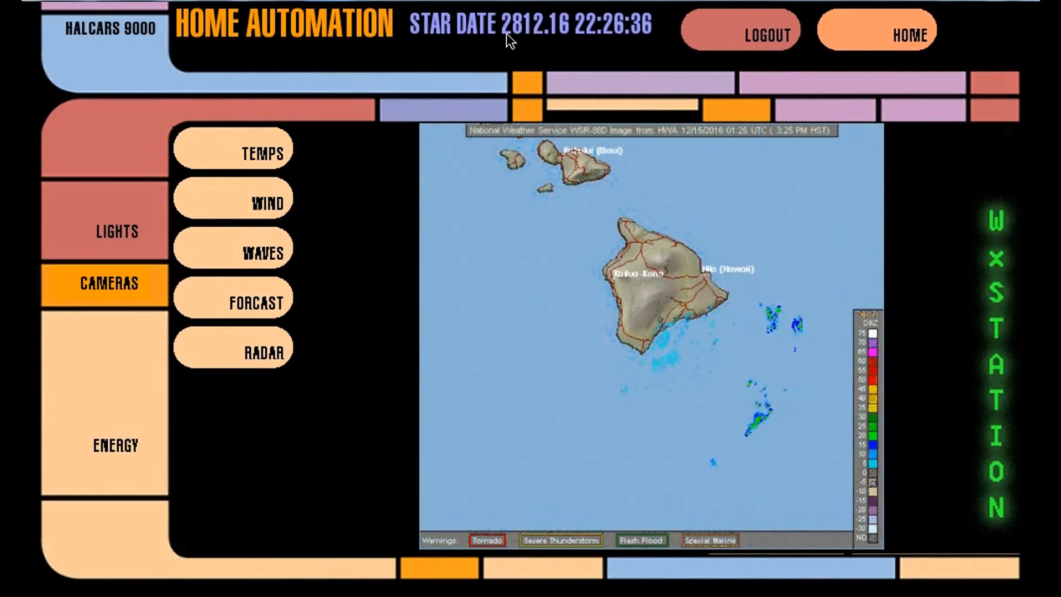
# Return to the home screen with the gauges, then reopen the weather station
pyautogui.click(909, 34)
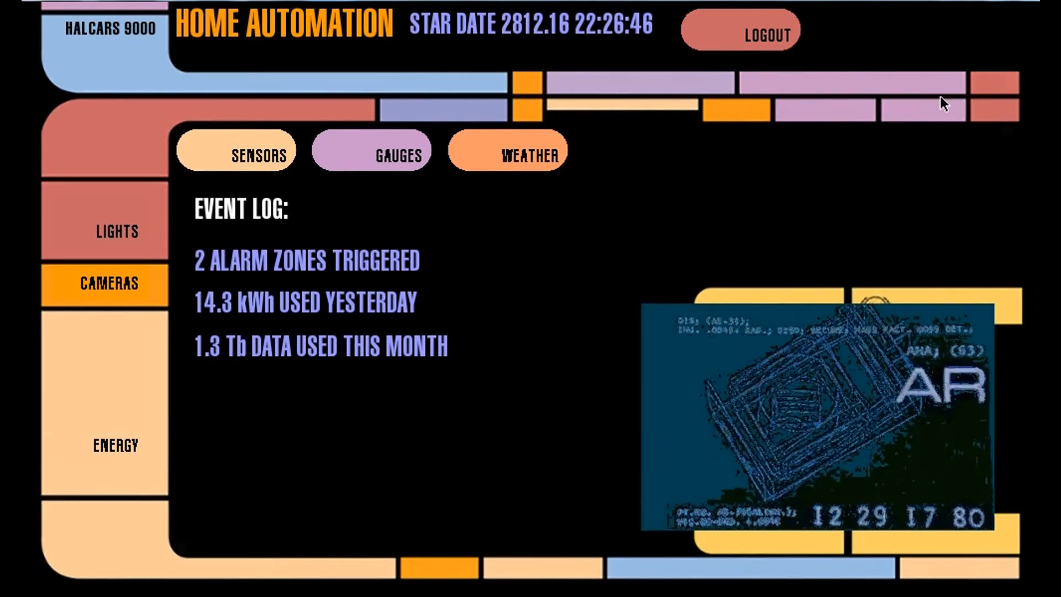
pyautogui.moveTo(626, 242)
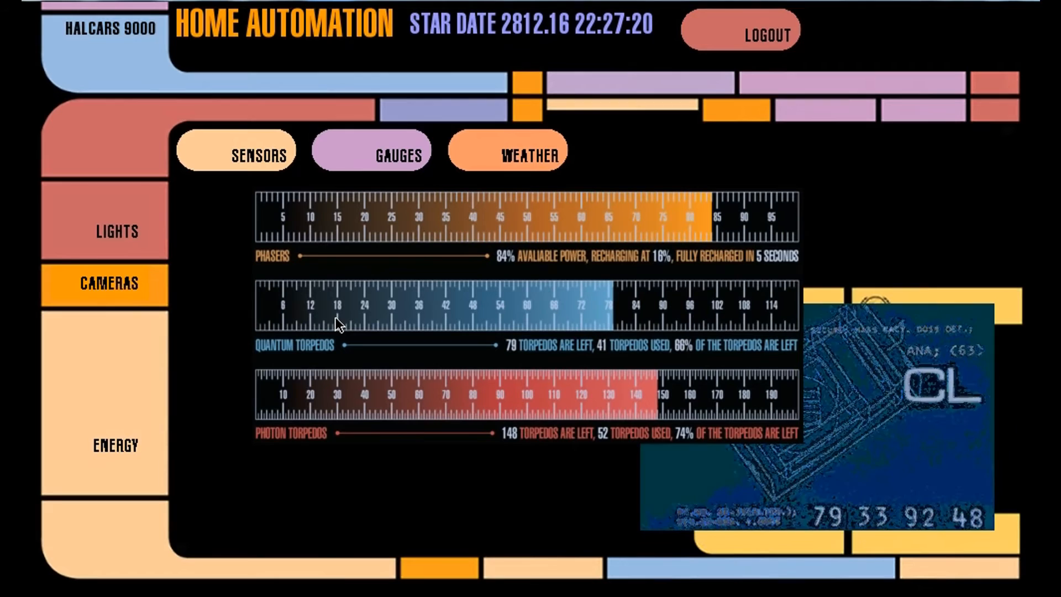
pyautogui.click(507, 151)
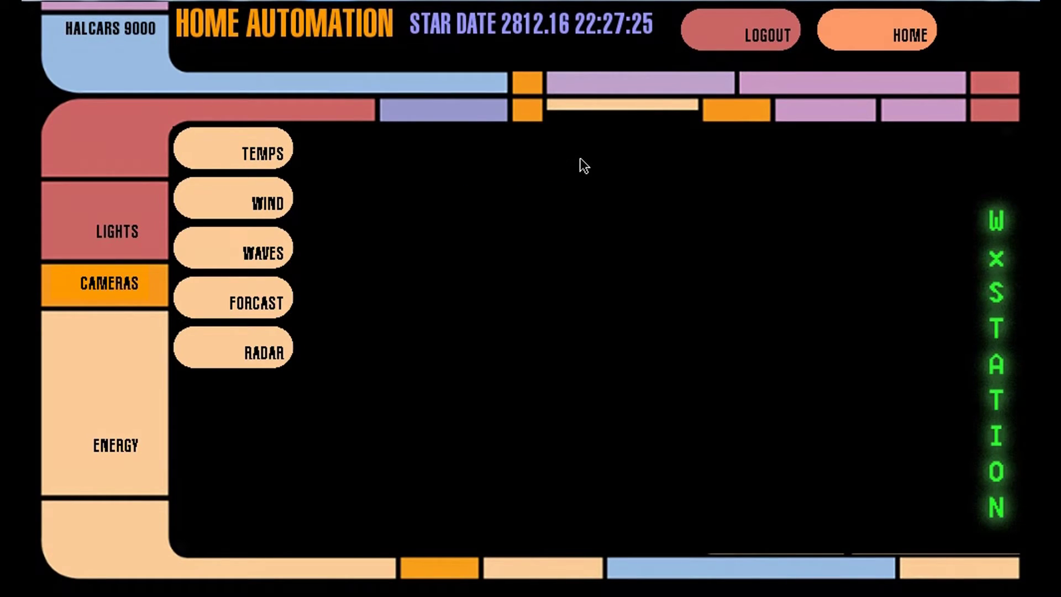
pyautogui.moveTo(526, 180)
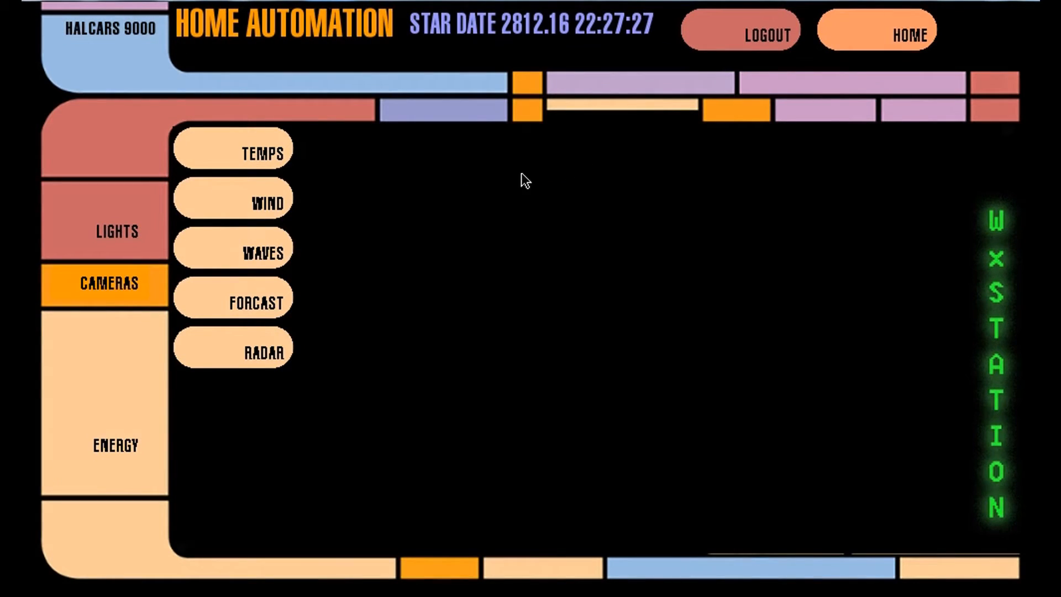
pyautogui.moveTo(639, 134)
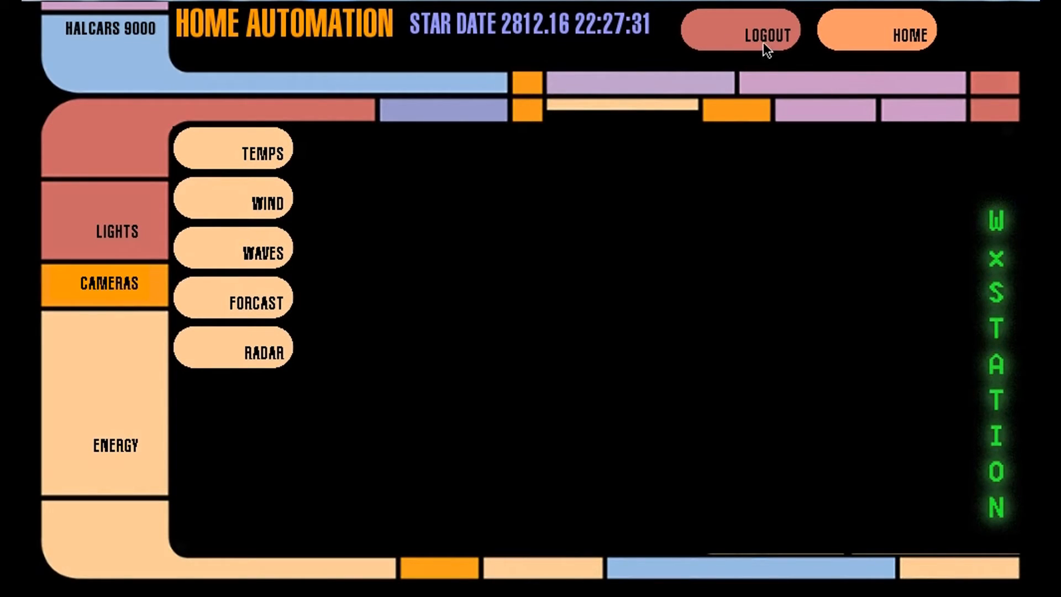
pyautogui.moveTo(724, 192)
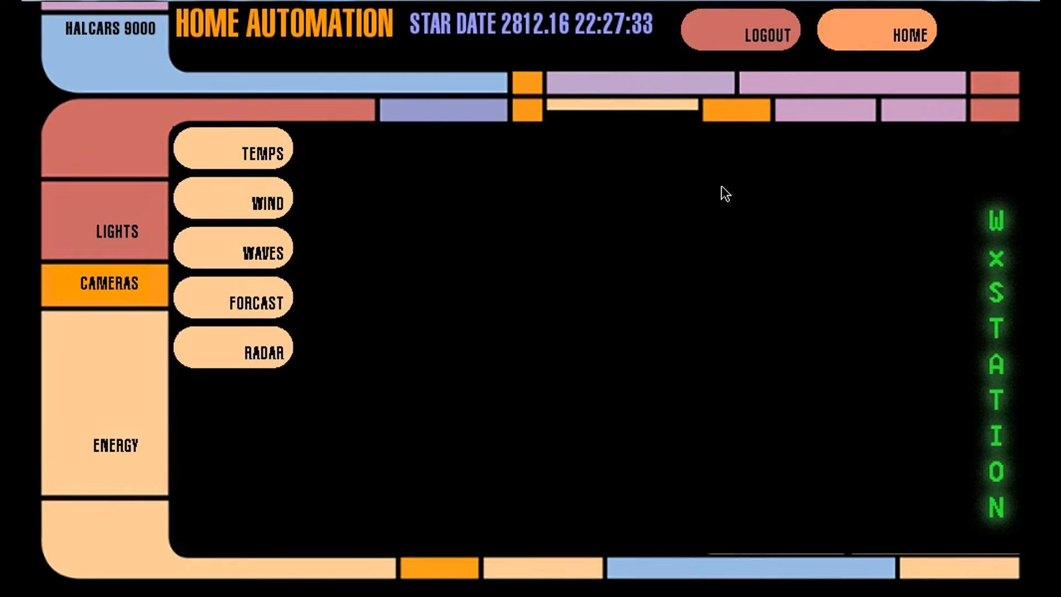
pyautogui.moveTo(636, 155)
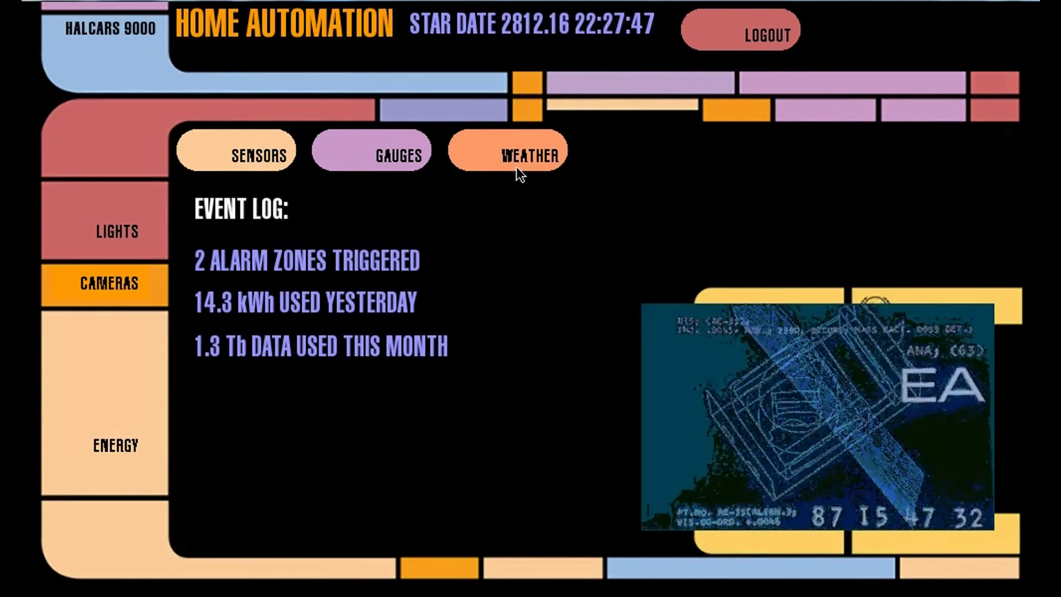
# Reopen the WxStation map menu, then go back to the home event log
pyautogui.click(508, 150)
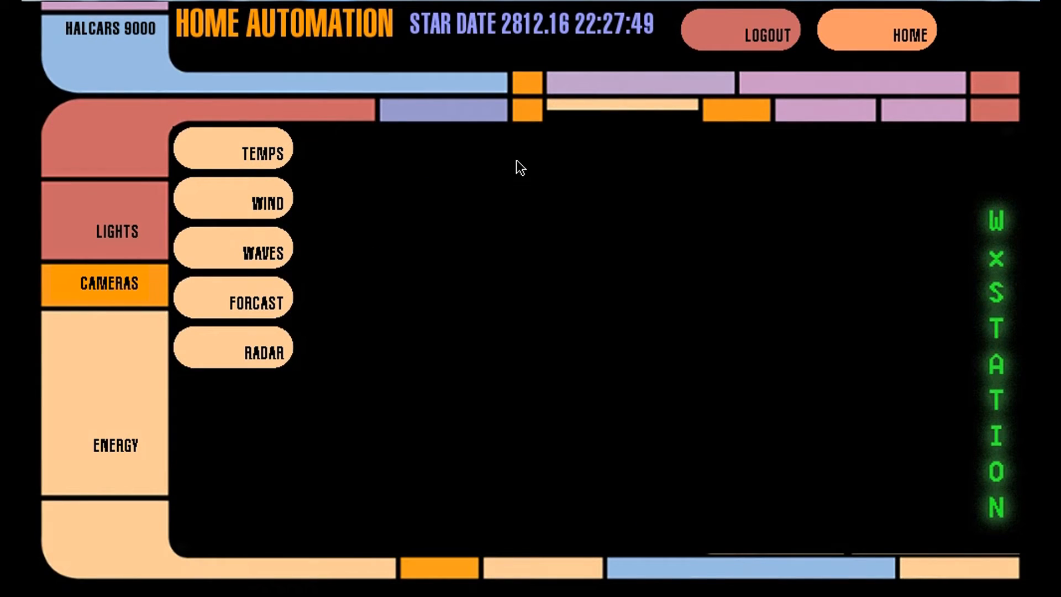
pyautogui.moveTo(459, 254)
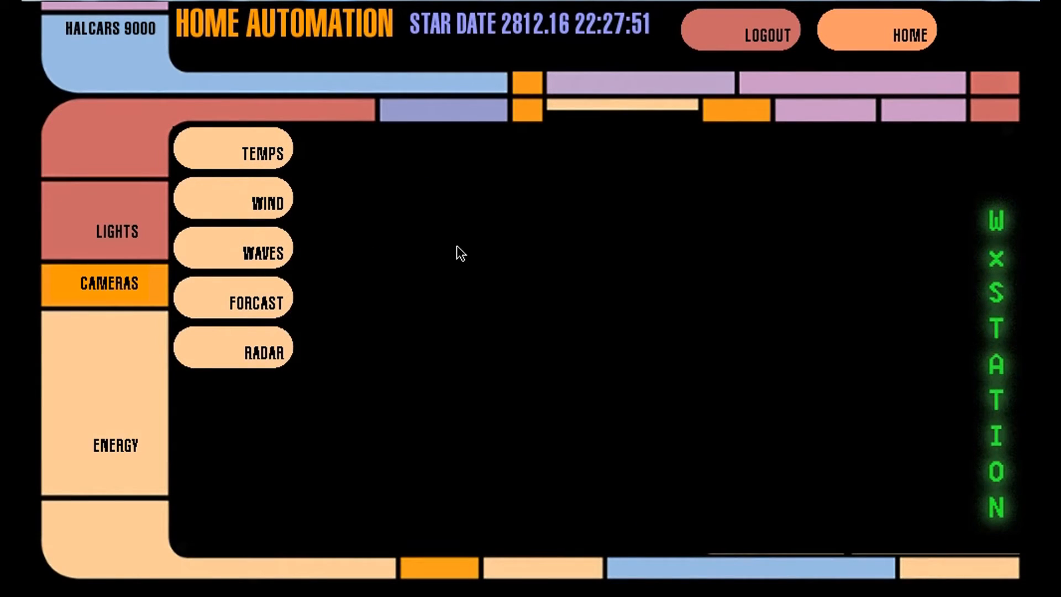
pyautogui.moveTo(207, 443)
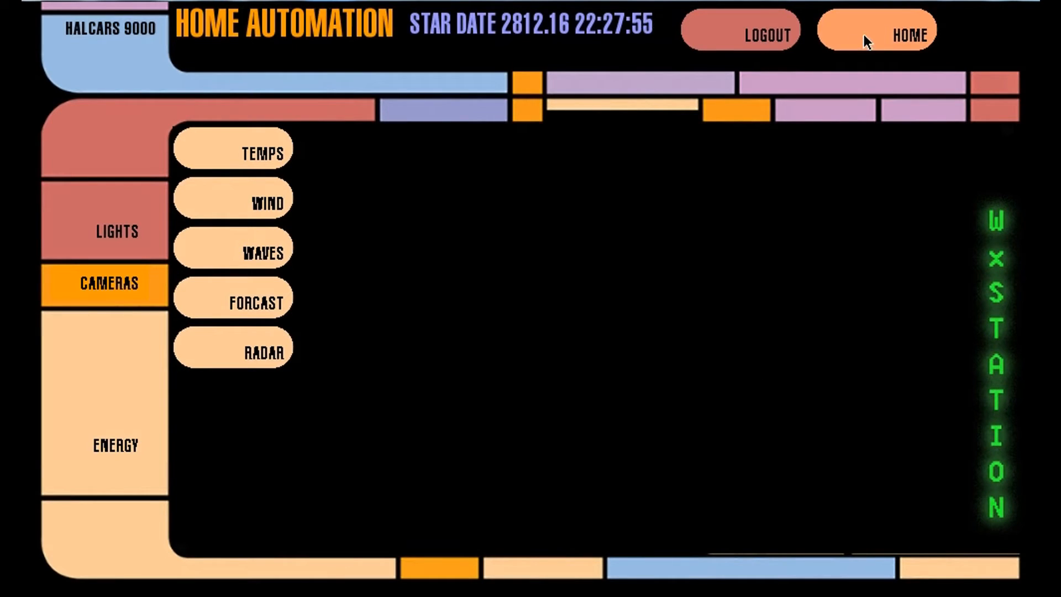
pyautogui.click(908, 29)
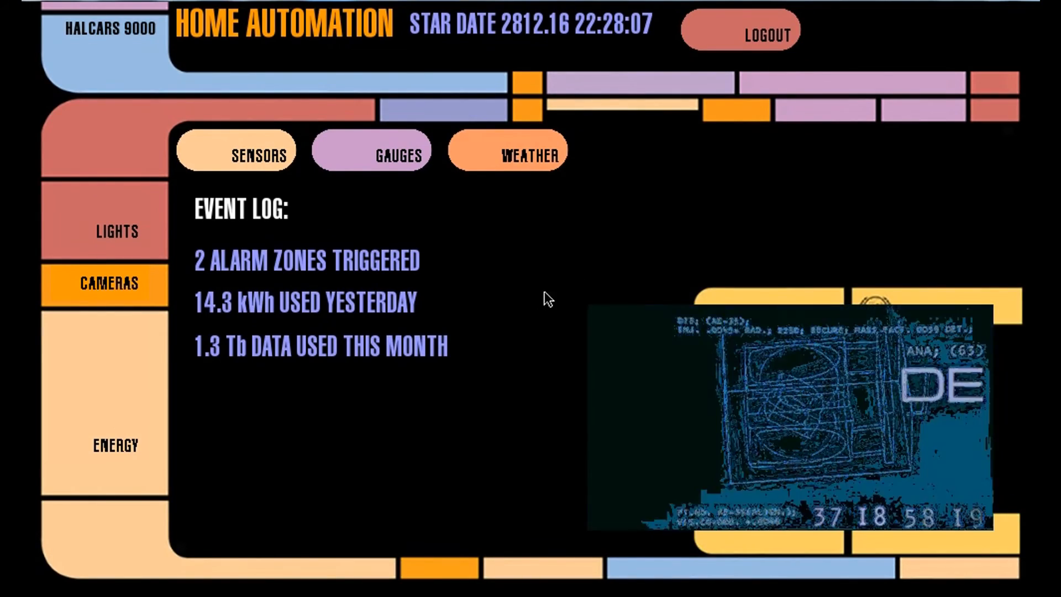
pyautogui.moveTo(280, 225)
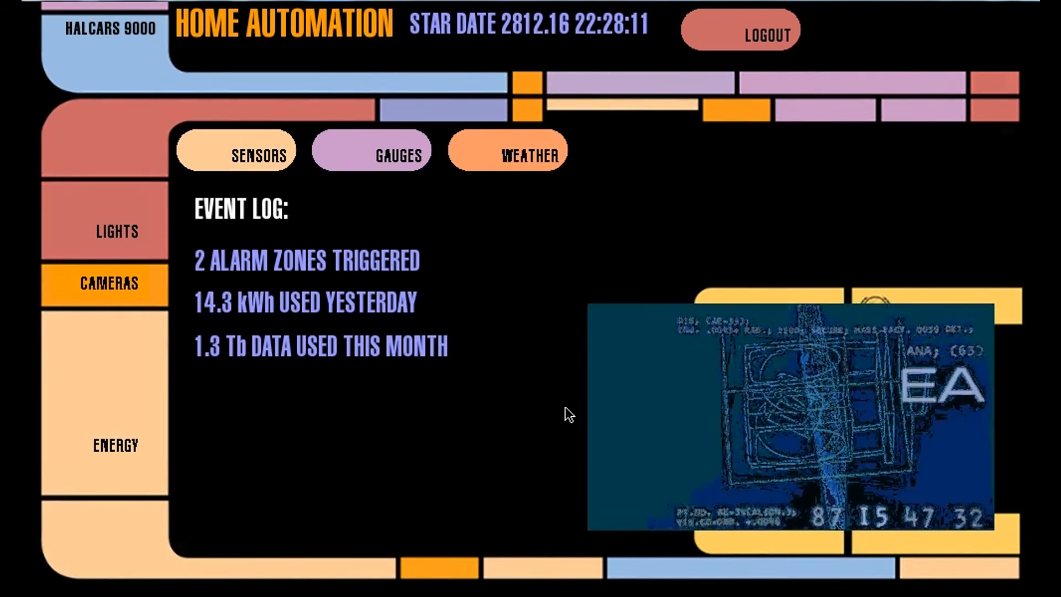
pyautogui.moveTo(602, 318)
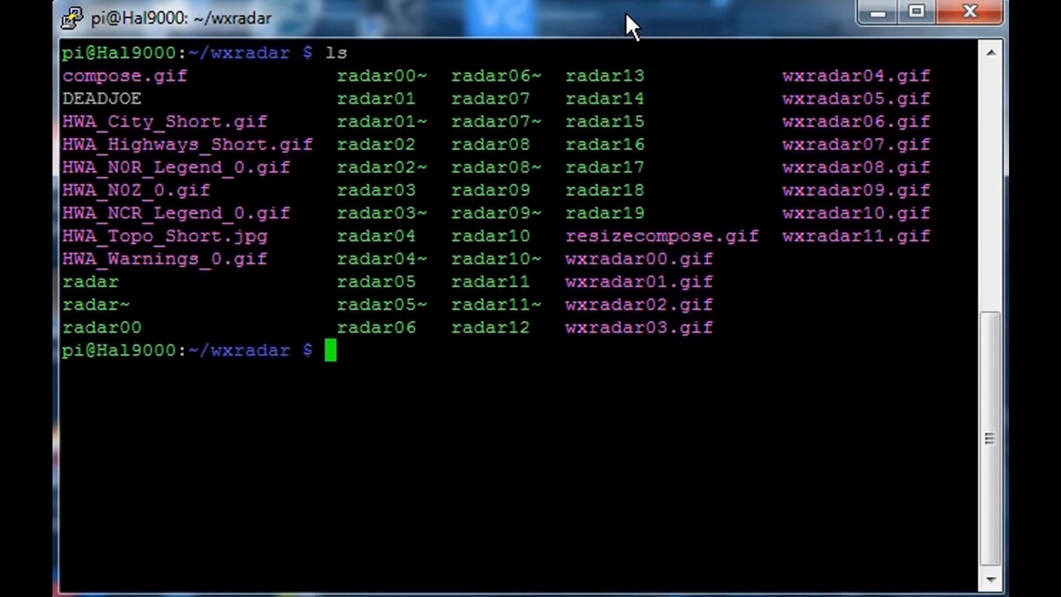
pyautogui.moveTo(454, 151)
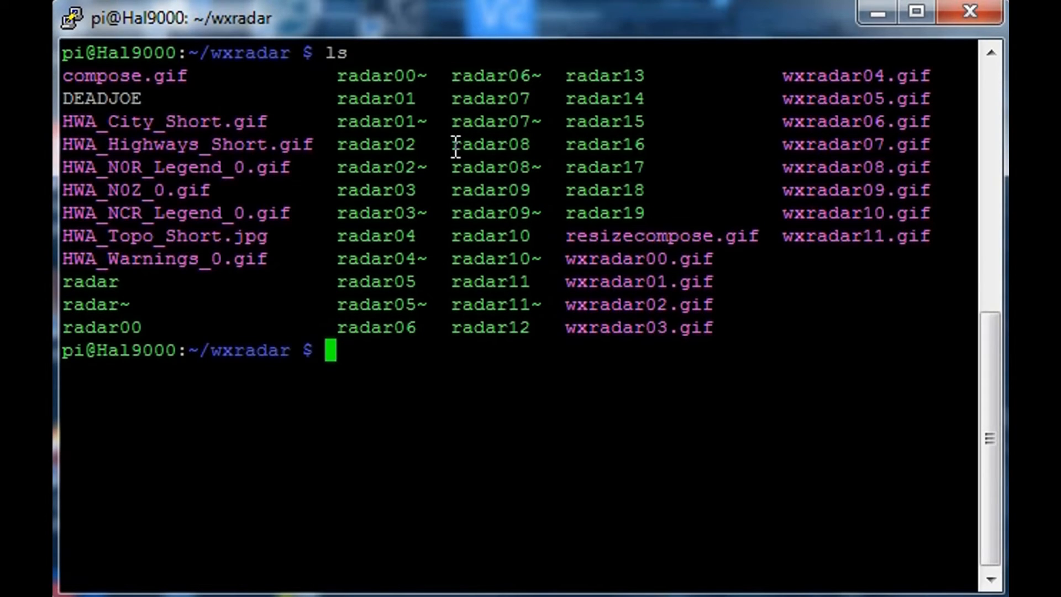
pyautogui.moveTo(67, 327)
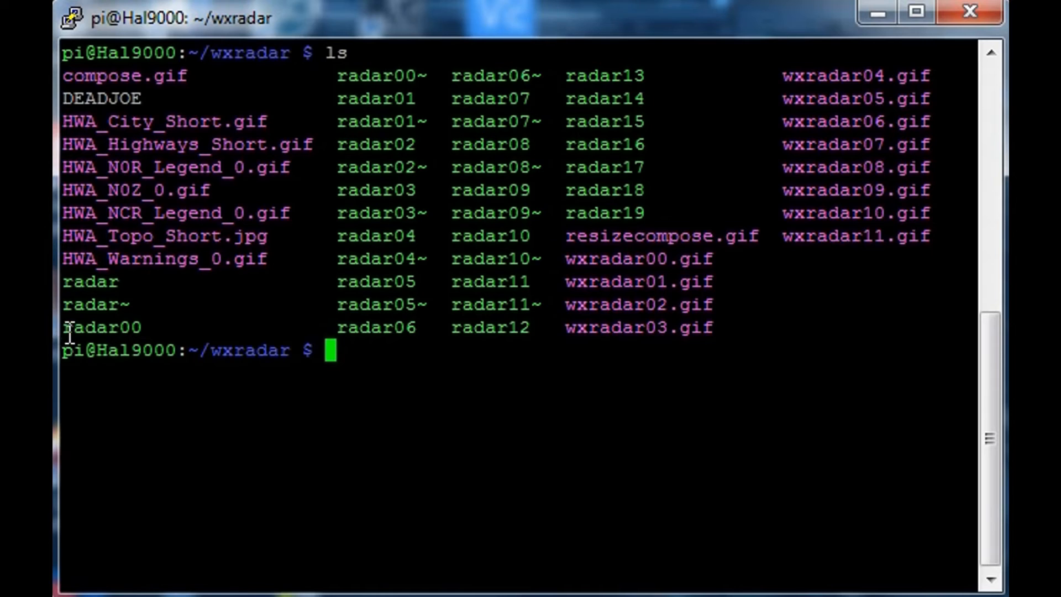
# Copy the radar00 file name and begin the jstar command to edit it
pyautogui.doubleClick(100, 327)
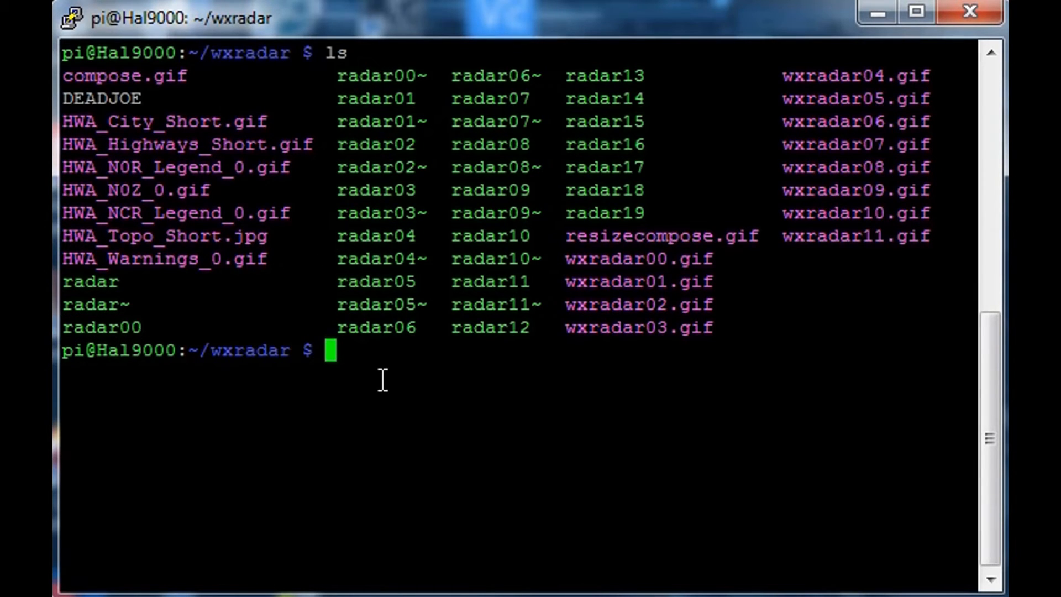
pyautogui.write('jstar')
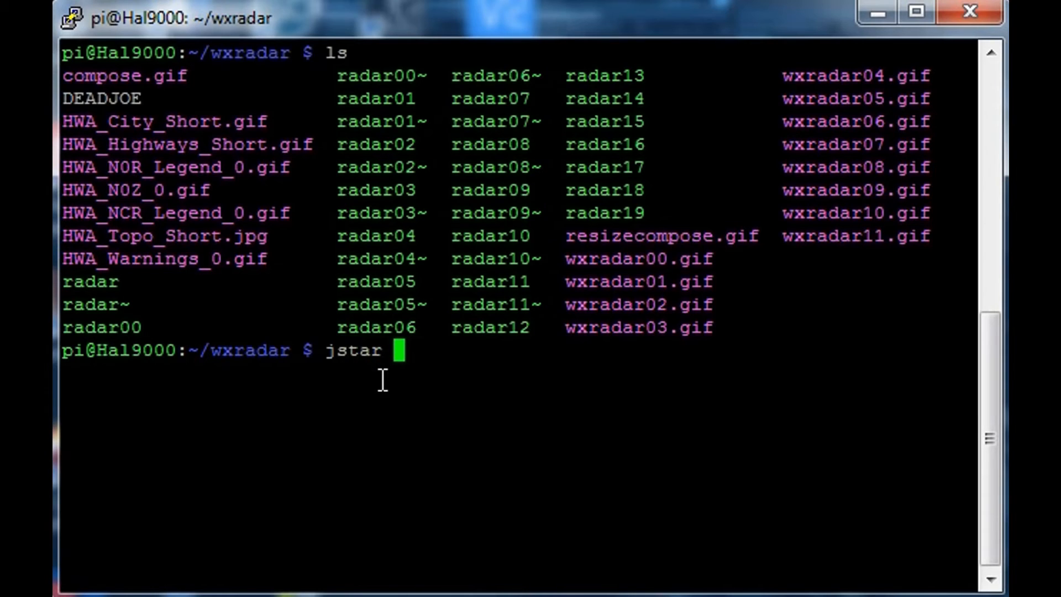
pyautogui.write('r')
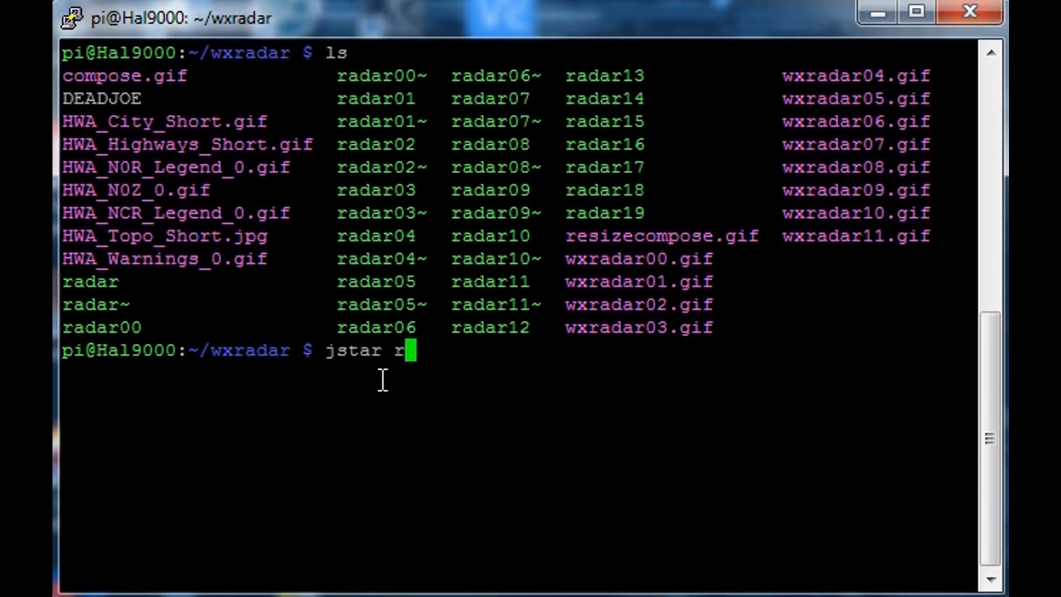
# Load radar00 in jstar and move through it to the -loop 0 wxradar.gif line
pyautogui.press('Return')
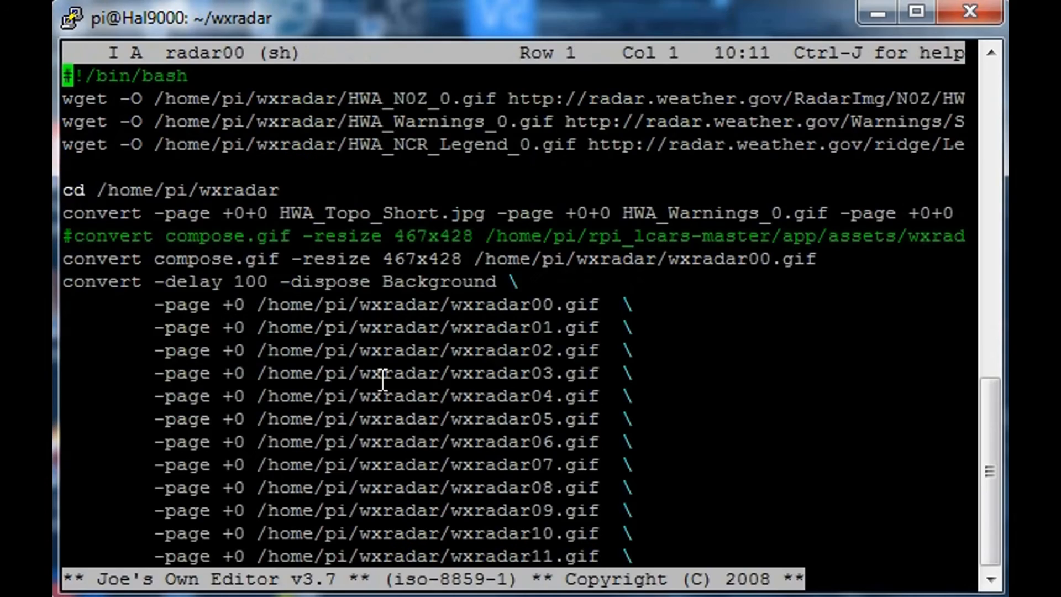
pyautogui.moveTo(504, 111)
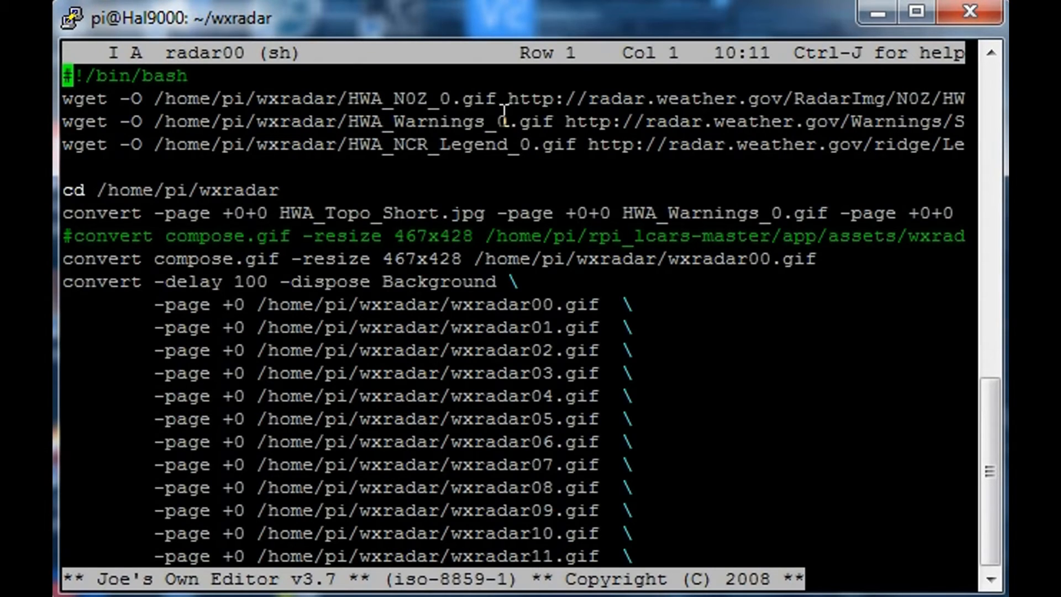
pyautogui.moveTo(440, 121)
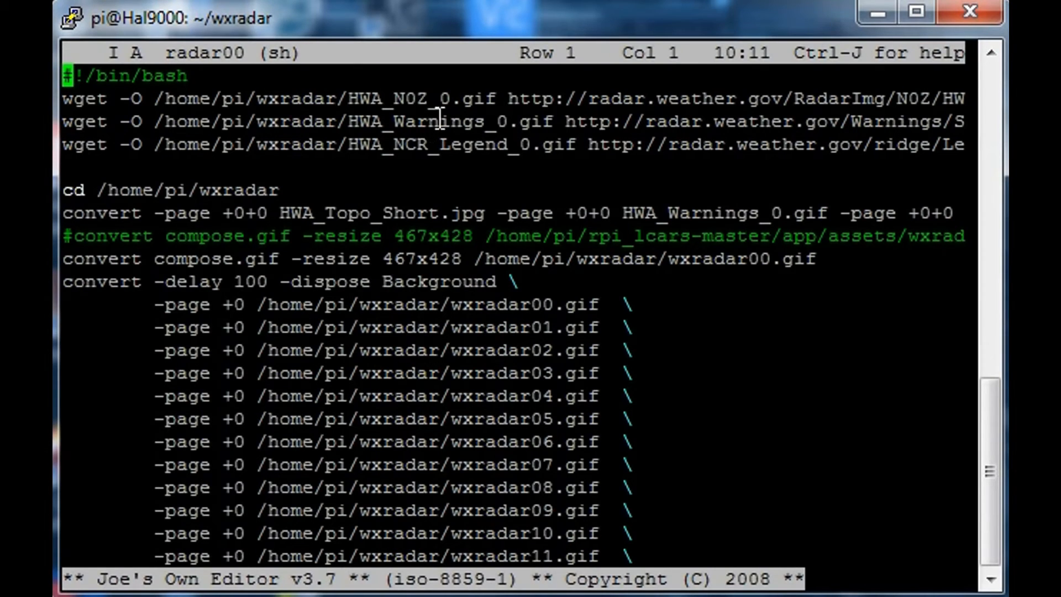
pyautogui.press('Down')
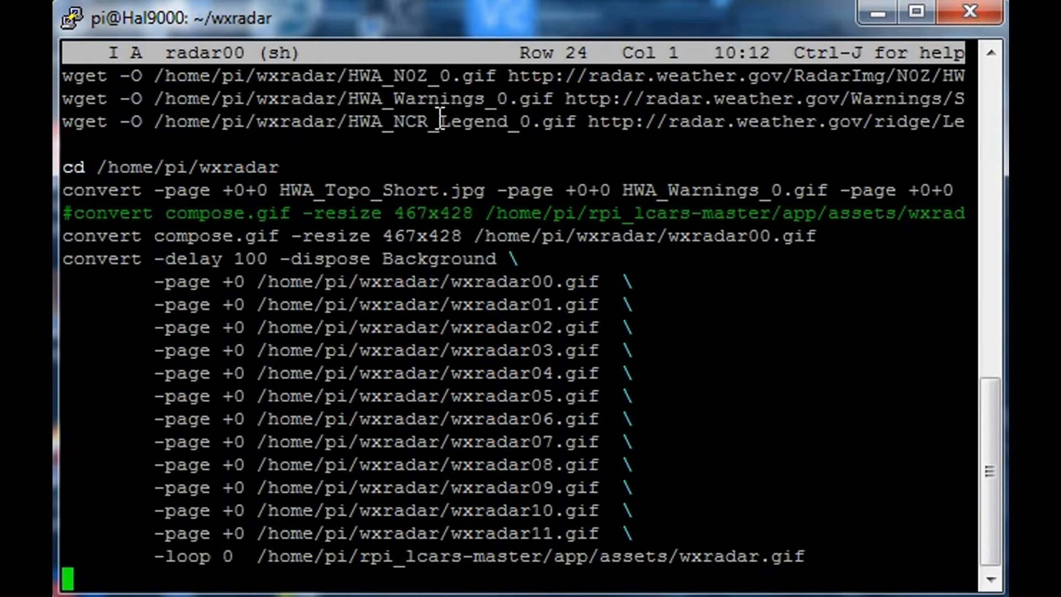
pyautogui.press('Up')
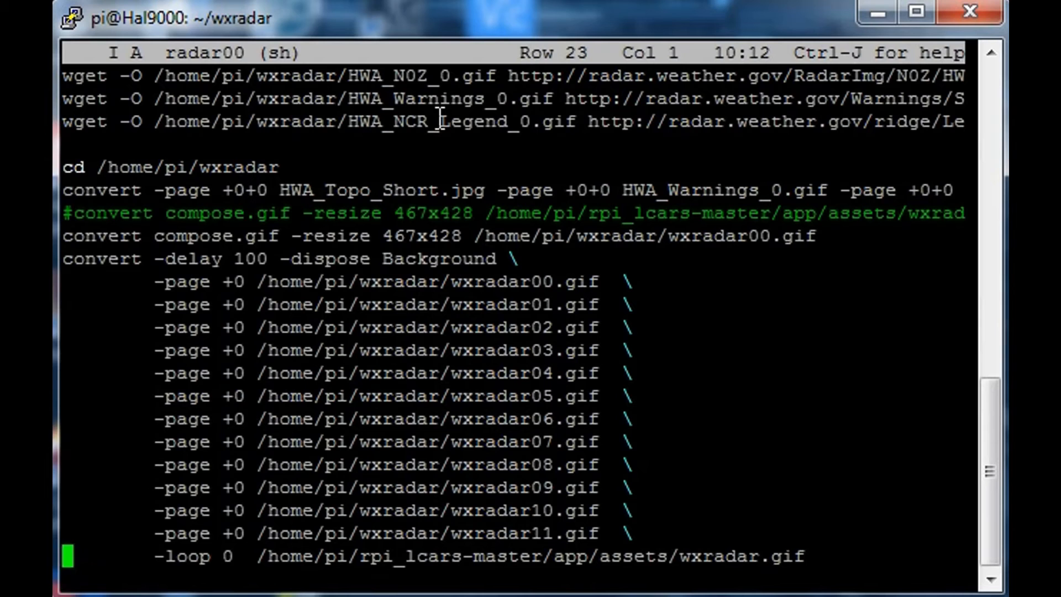
pyautogui.press('Up')
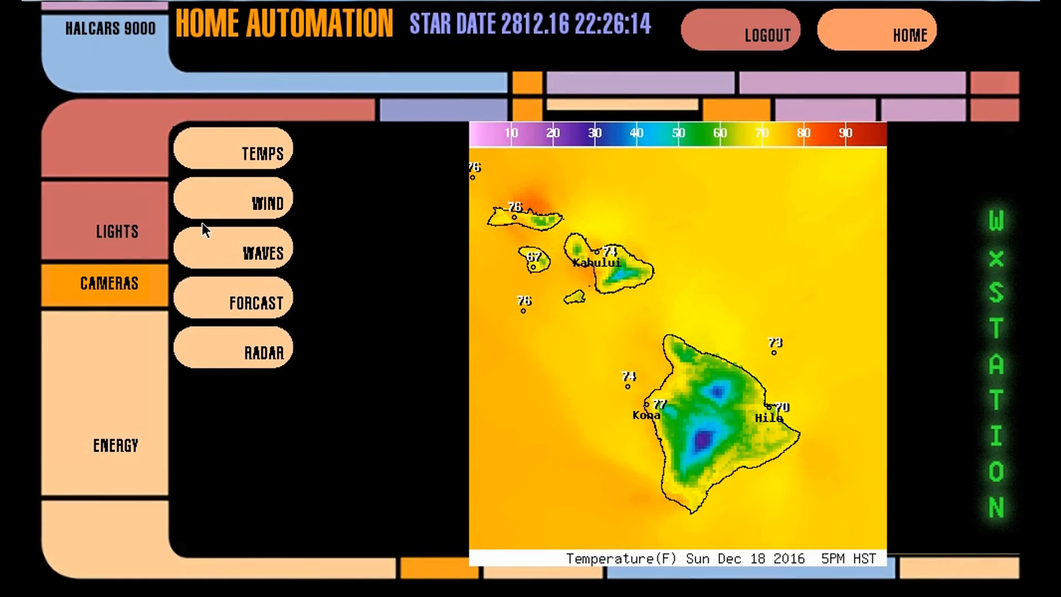
# View the wind, wave height, forecast and radar maps in turn
pyautogui.click(232, 200)
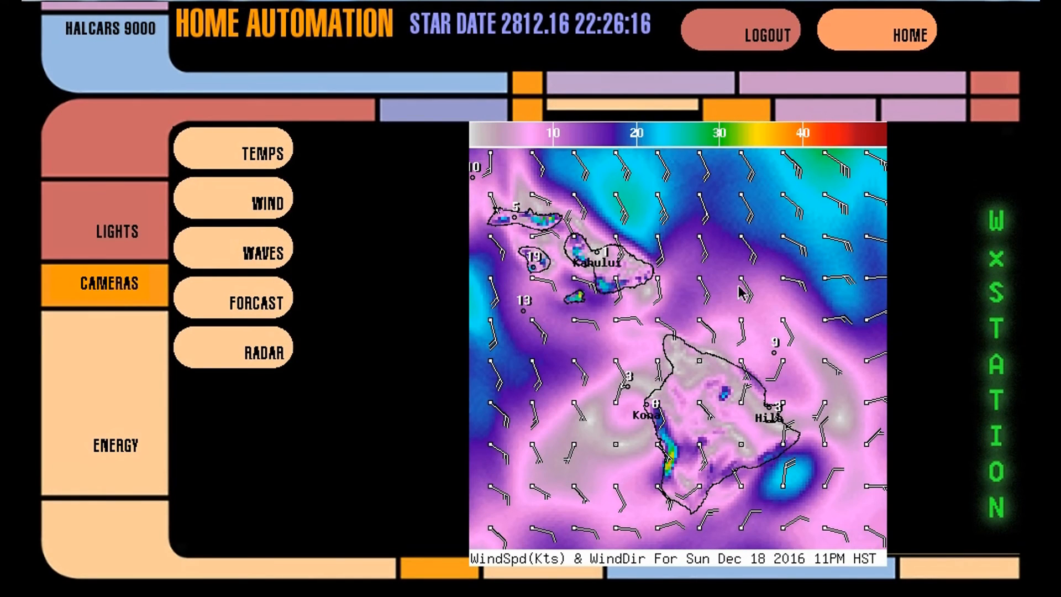
pyautogui.click(233, 248)
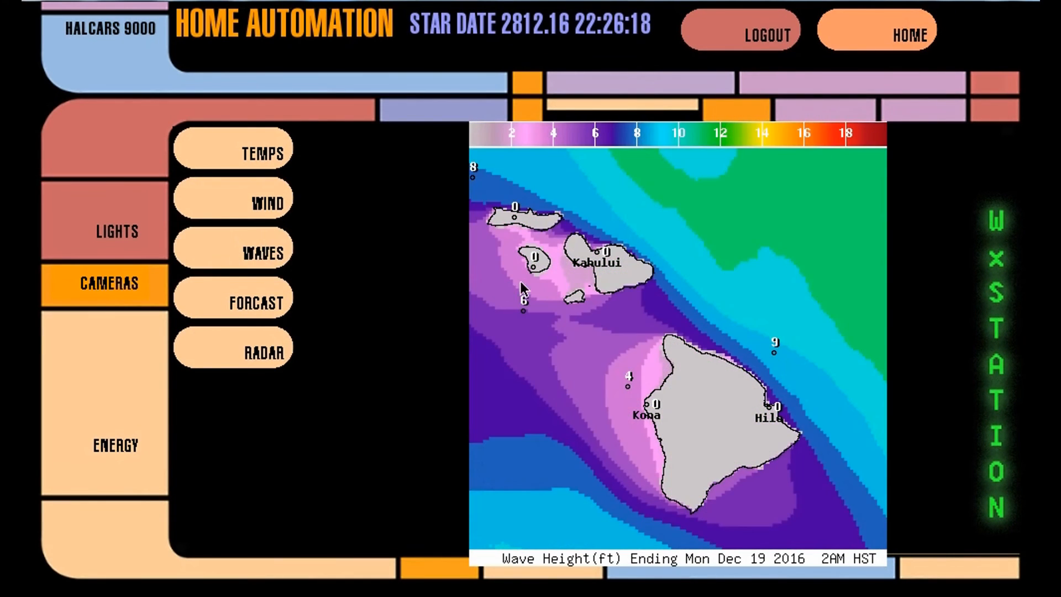
pyautogui.click(269, 303)
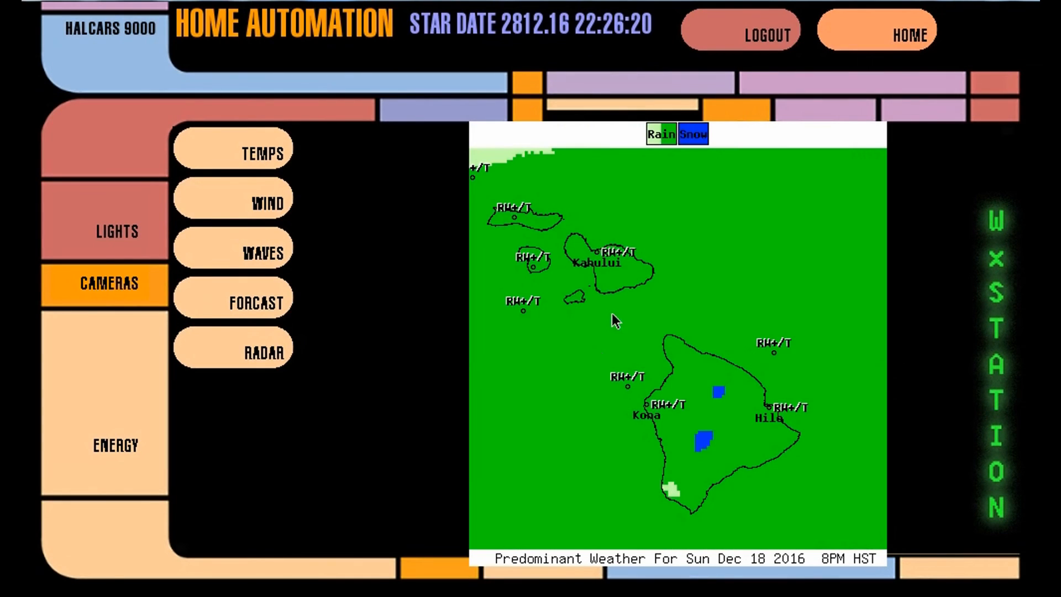
pyautogui.click(267, 352)
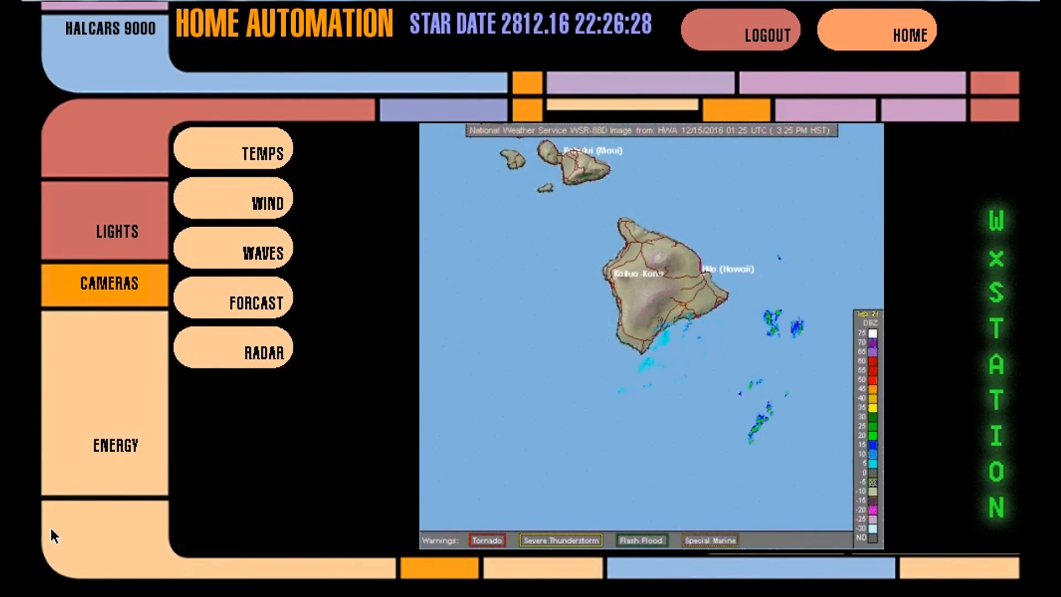
pyautogui.moveTo(1017, 497)
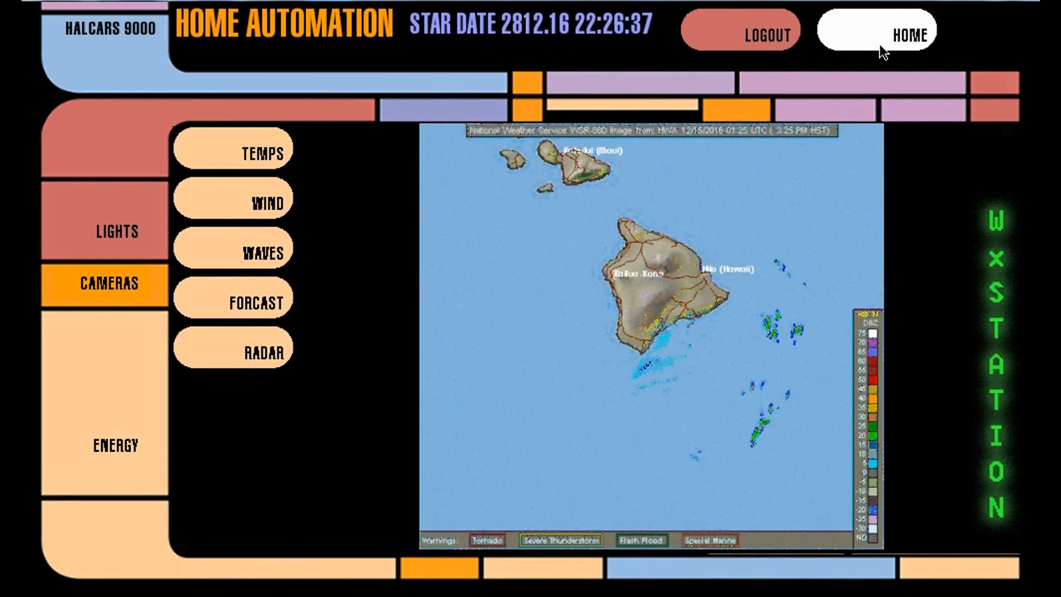
# Visit the home event log, then reopen the weather station temperature map
pyautogui.click(909, 35)
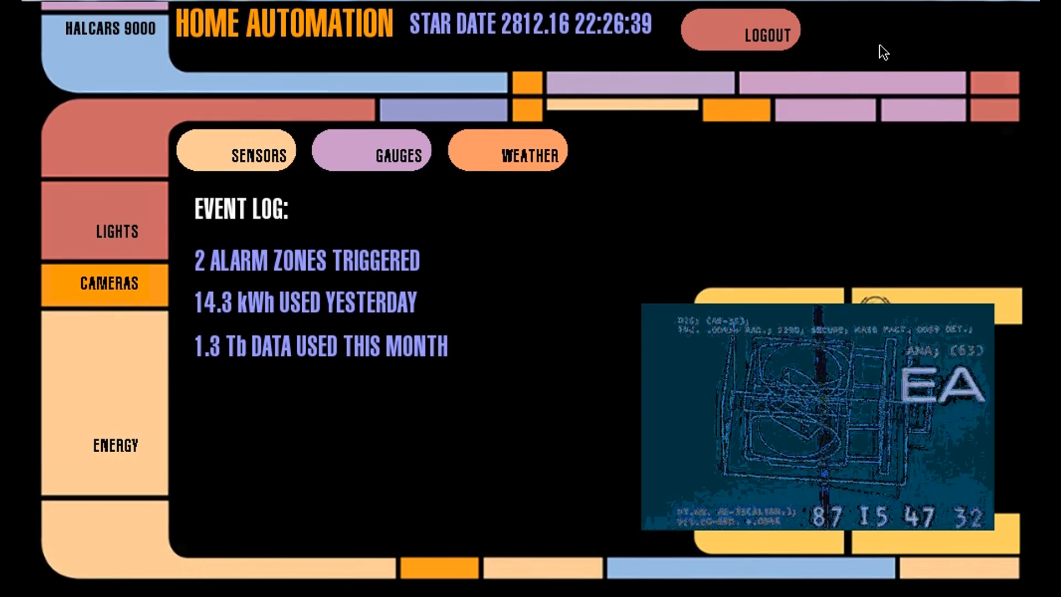
pyautogui.click(507, 150)
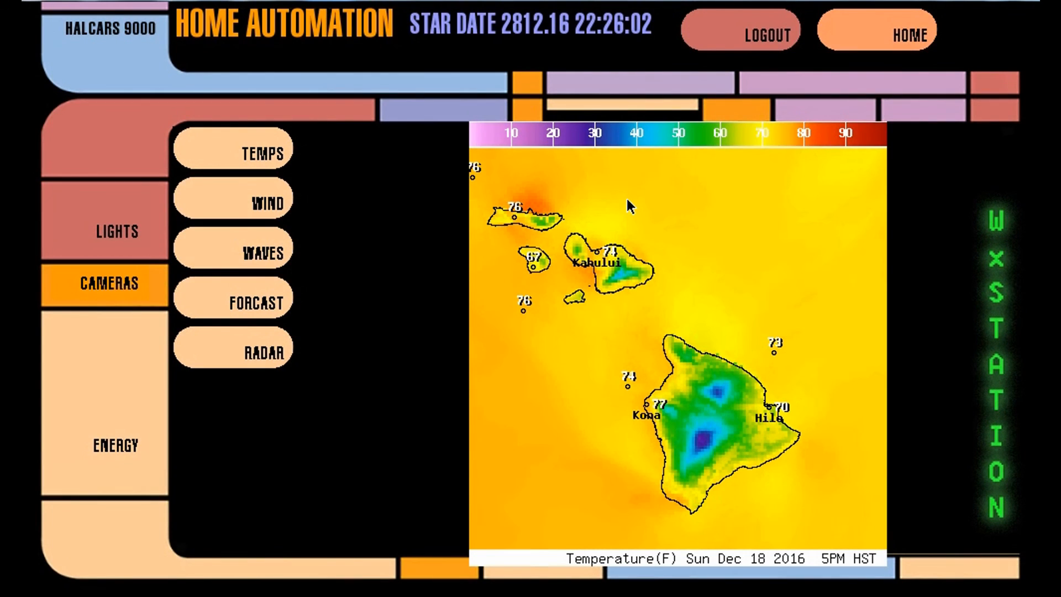